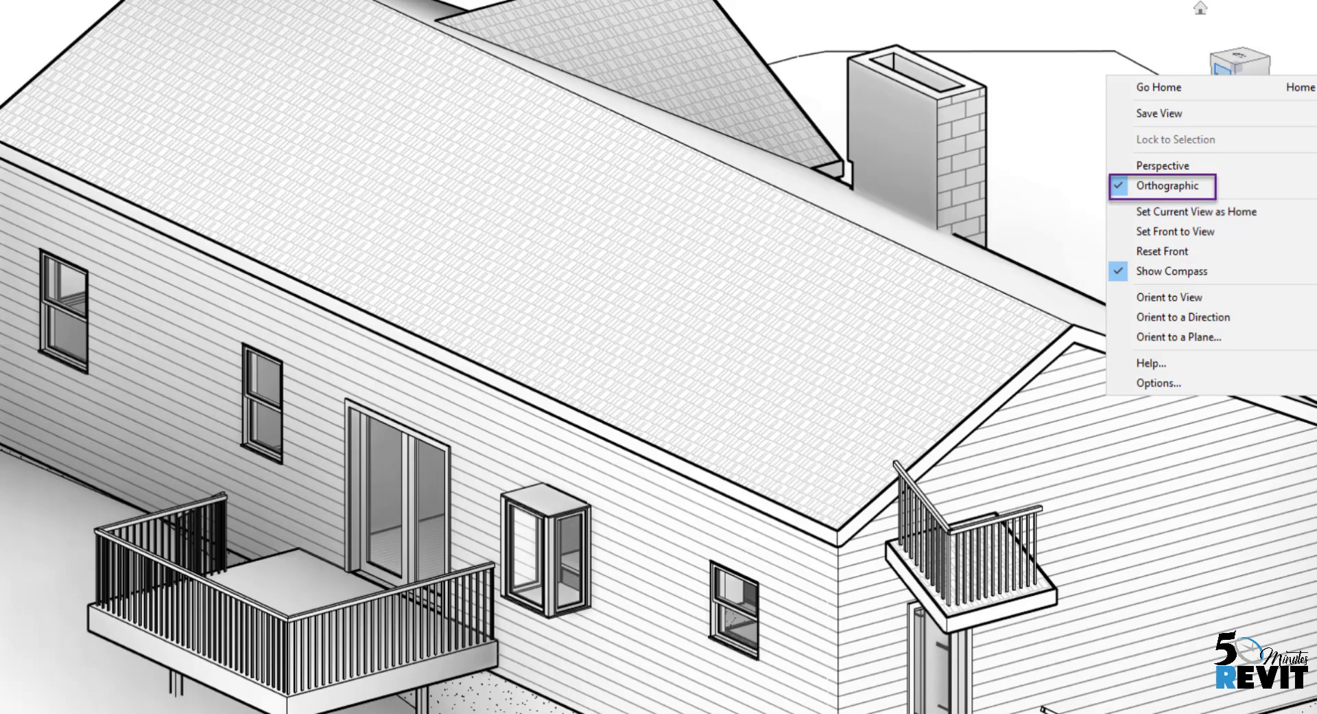
pyautogui.moveTo(1174, 187)
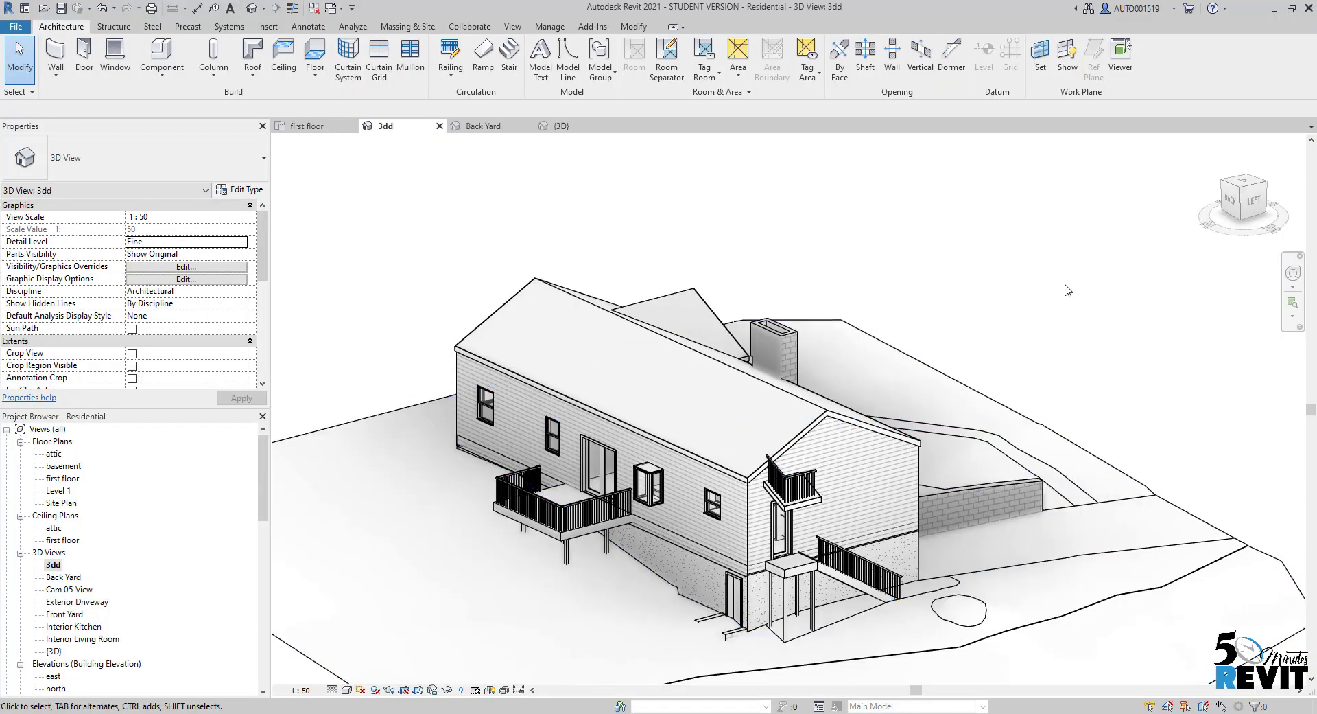
# - Orbit the house to a new angle and show the 3dd view's crop region
pyautogui.moveTo(1067, 289); pyautogui.dragTo(708, 608)
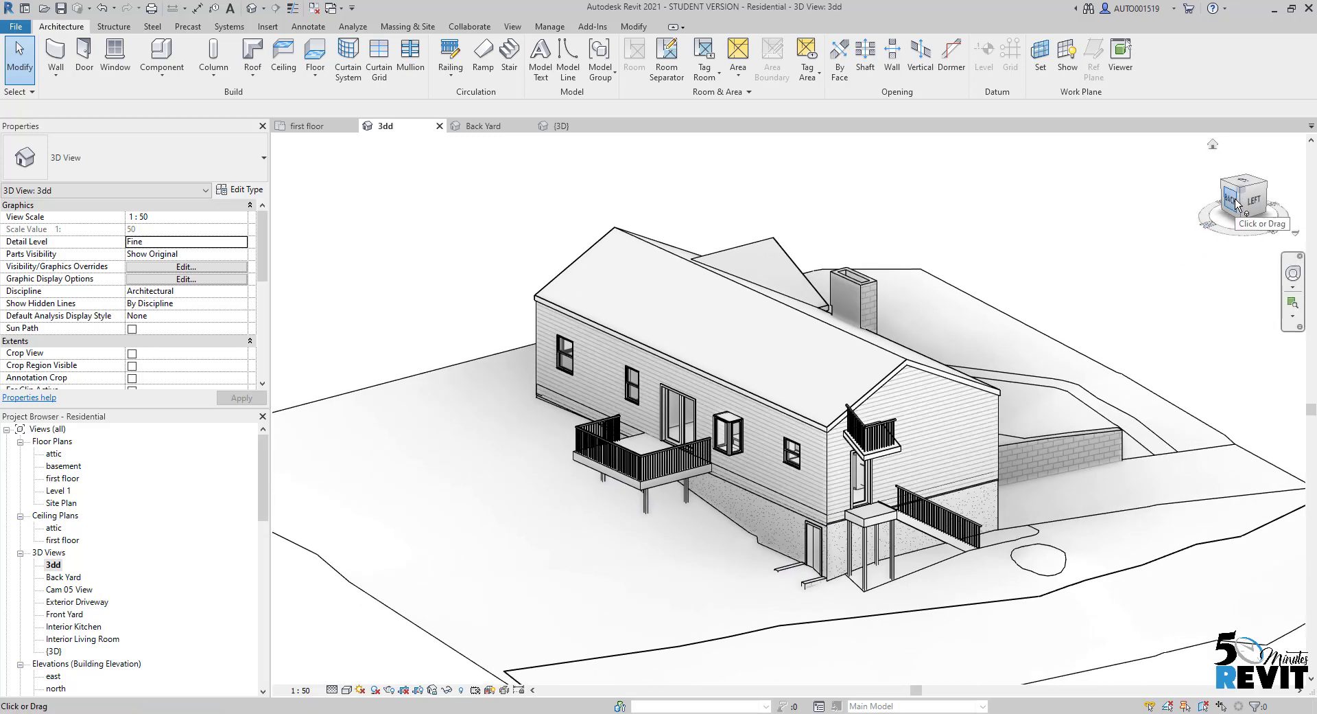
pyautogui.rightClick(1238, 203)
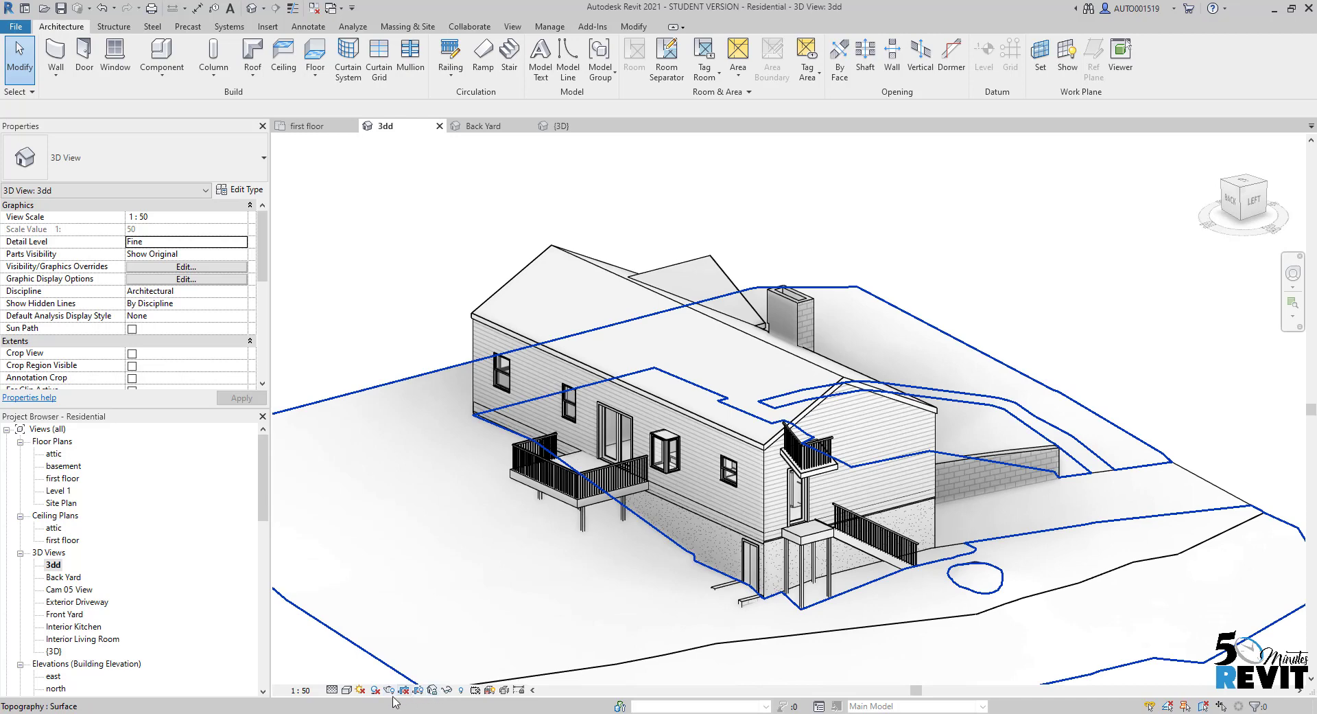
pyautogui.moveTo(426, 704)
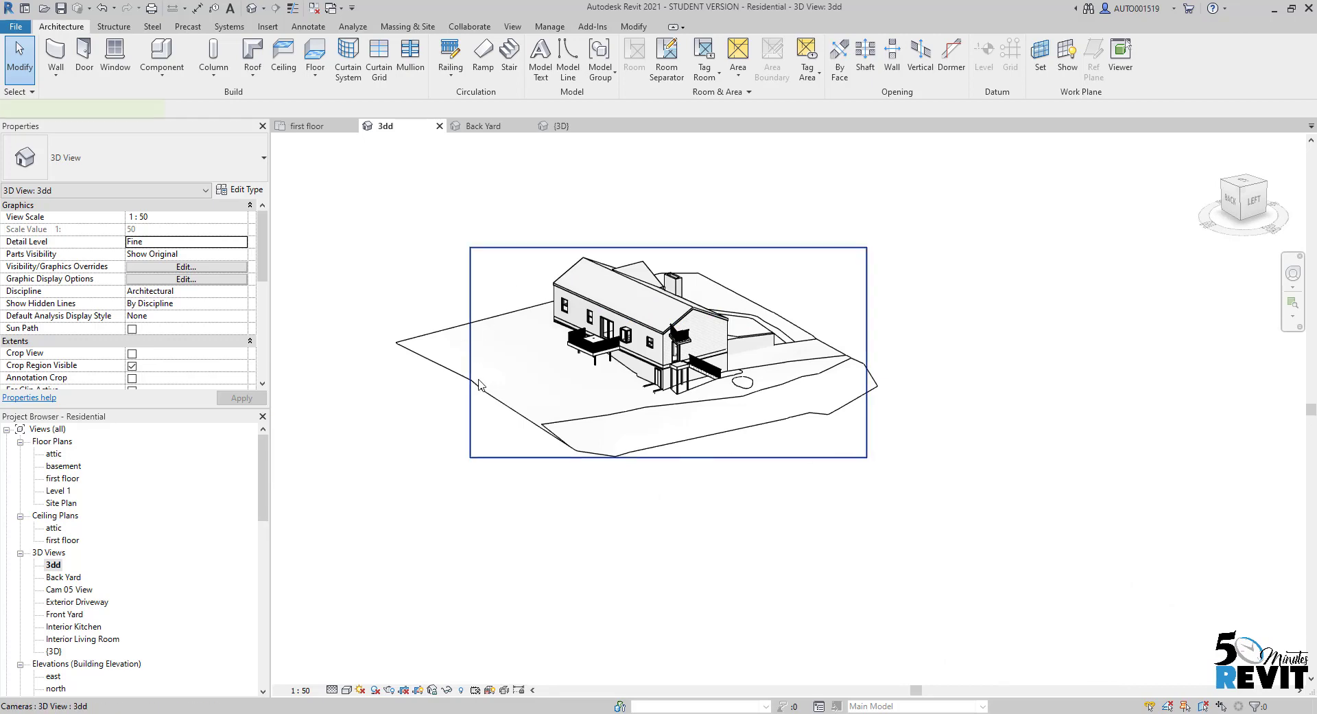
# - Select the crop boundary and crop the 3dd view to a narrow frame around the bay-window side wall
pyautogui.click(470, 354)
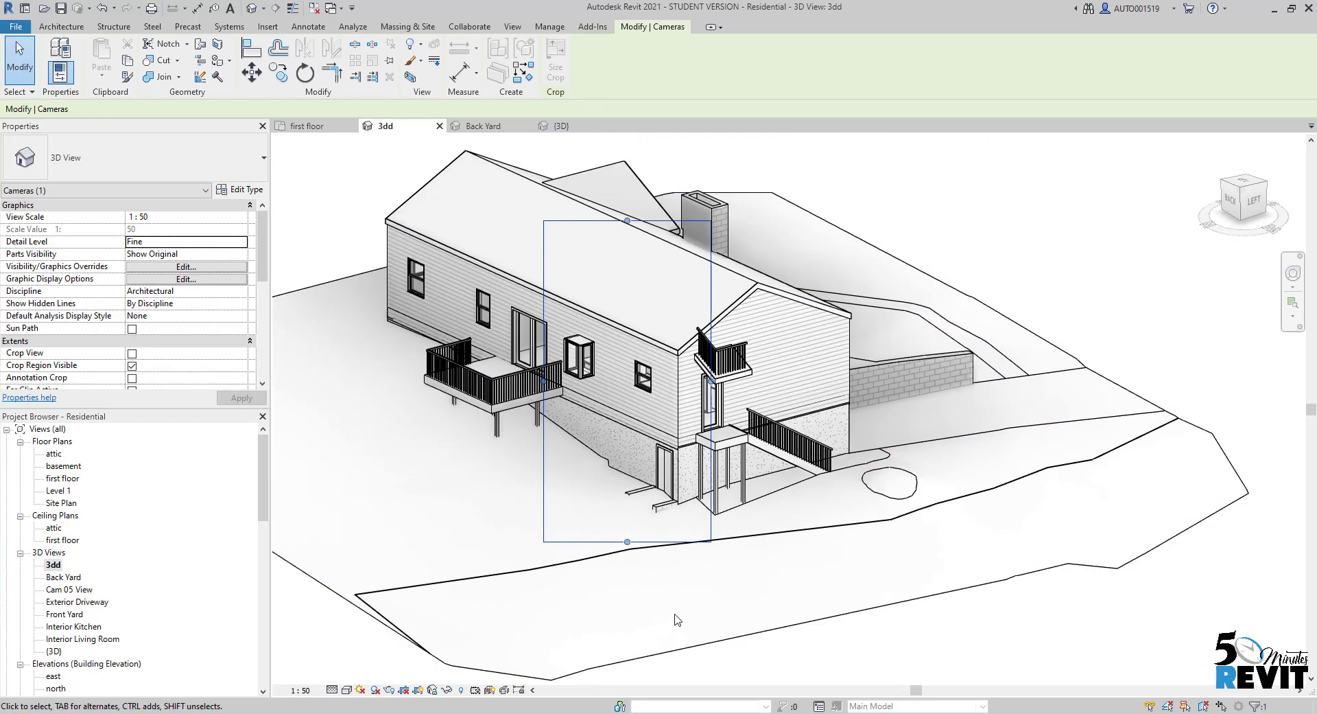
pyautogui.moveTo(389, 696)
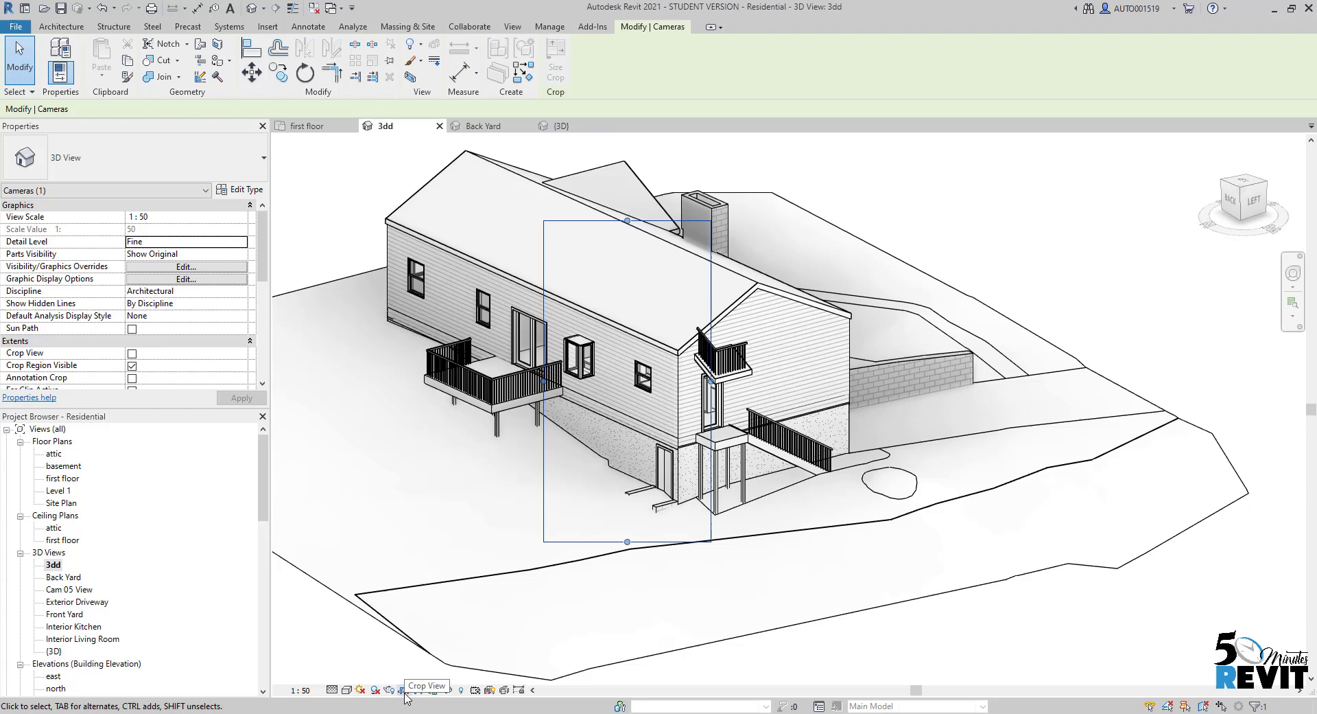
pyautogui.click(408, 691)
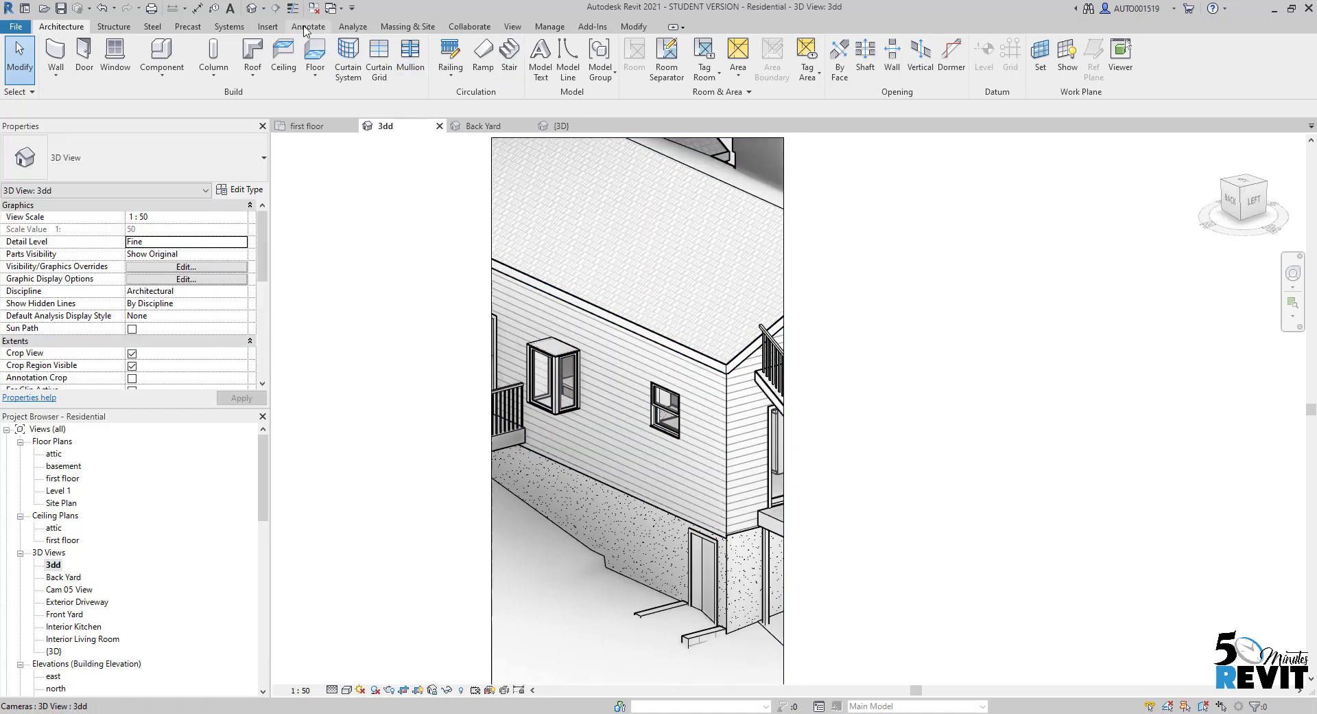
# - From Annotate, dismiss the lock warning and save the 3dd orientation with Lock View
pyautogui.click(309, 26)
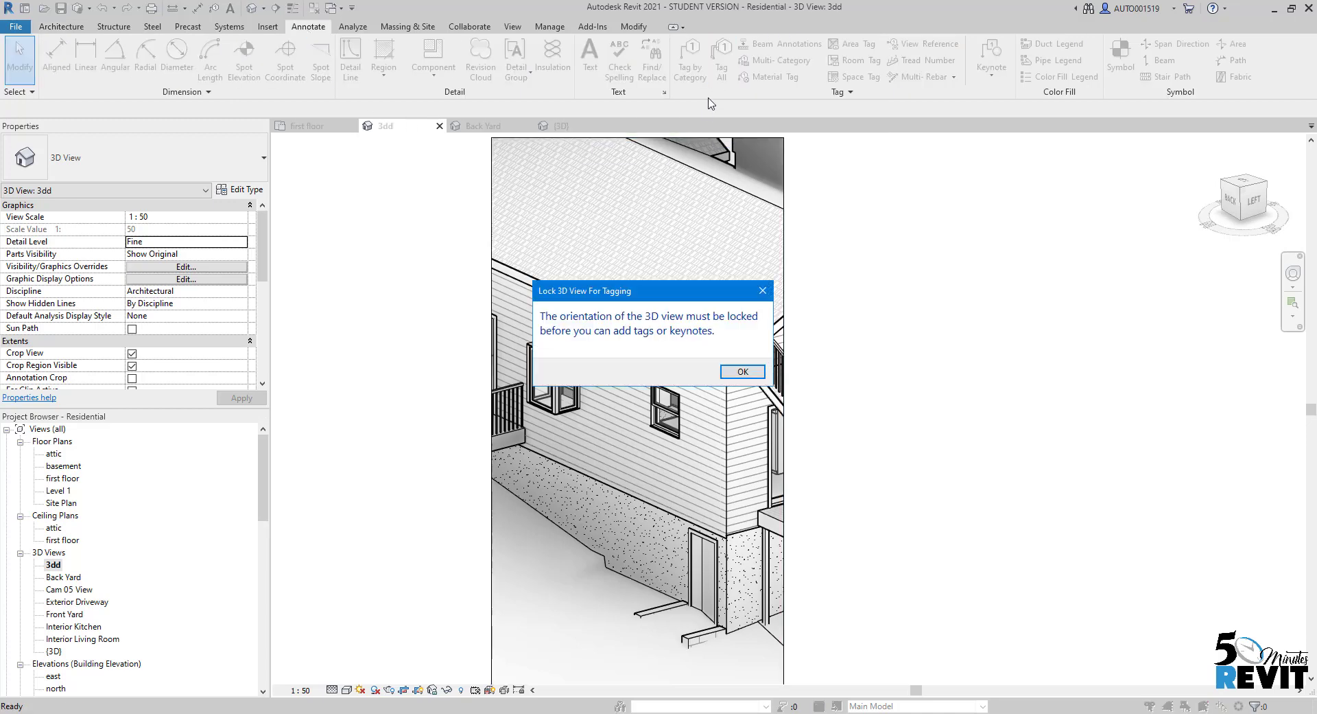
pyautogui.moveTo(557, 331)
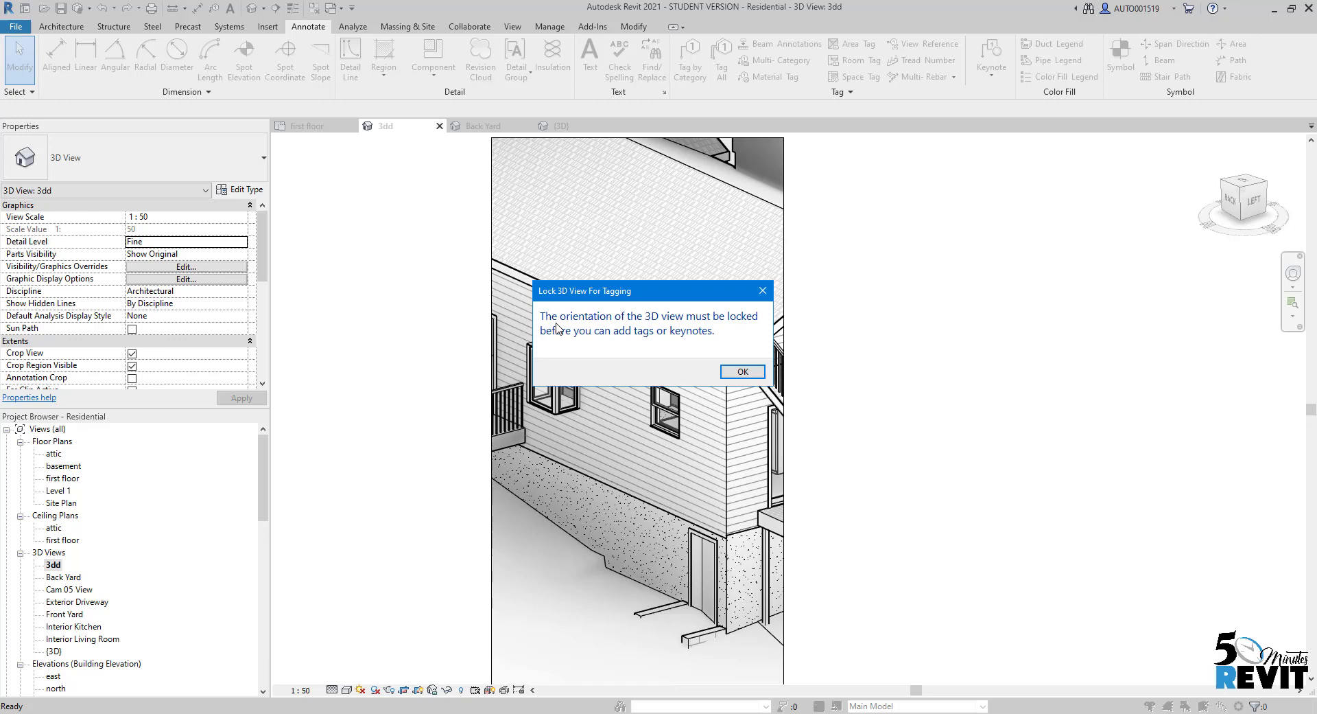
pyautogui.moveTo(662, 329)
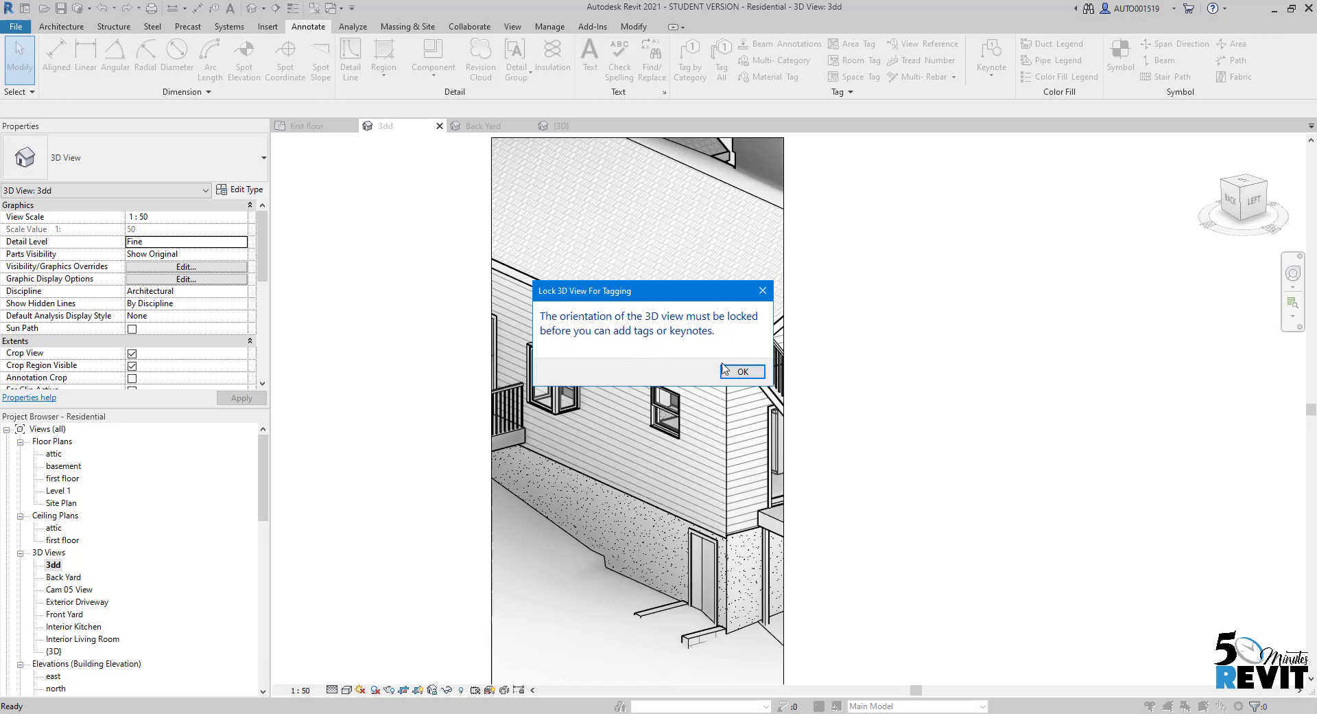
pyautogui.click(742, 372)
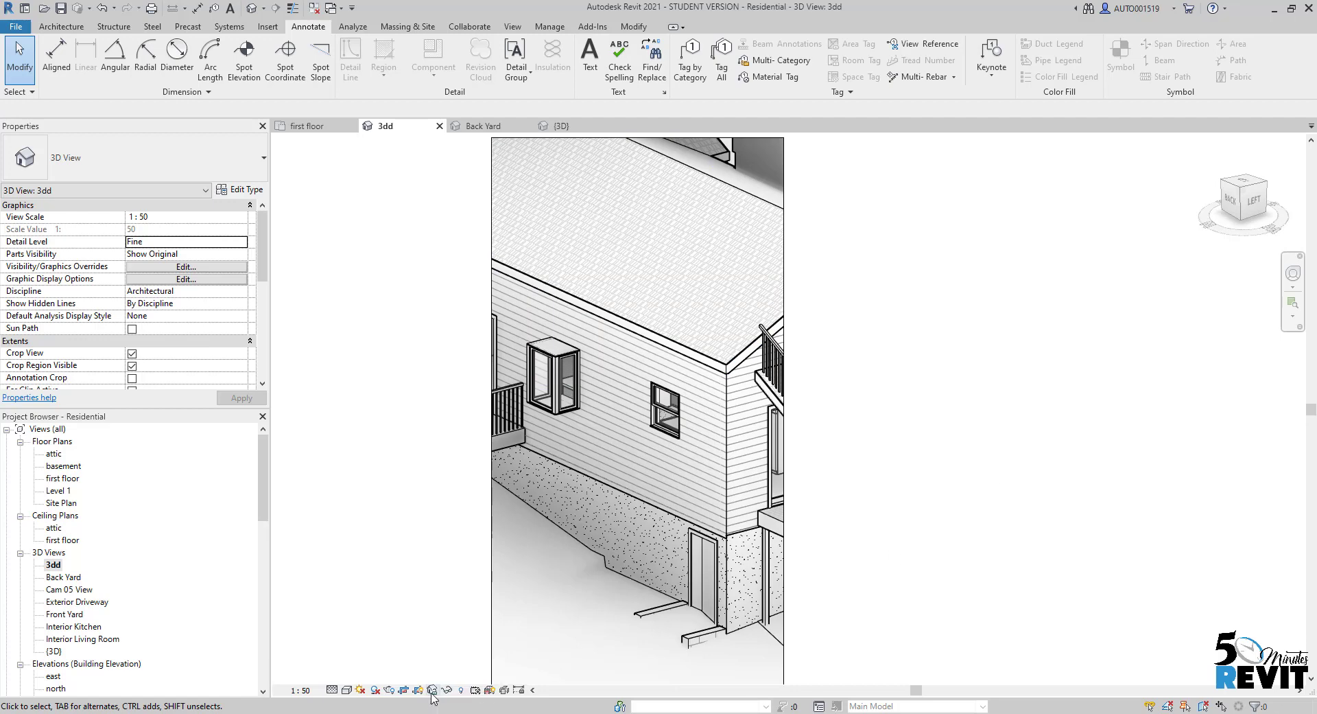
pyautogui.click(436, 690)
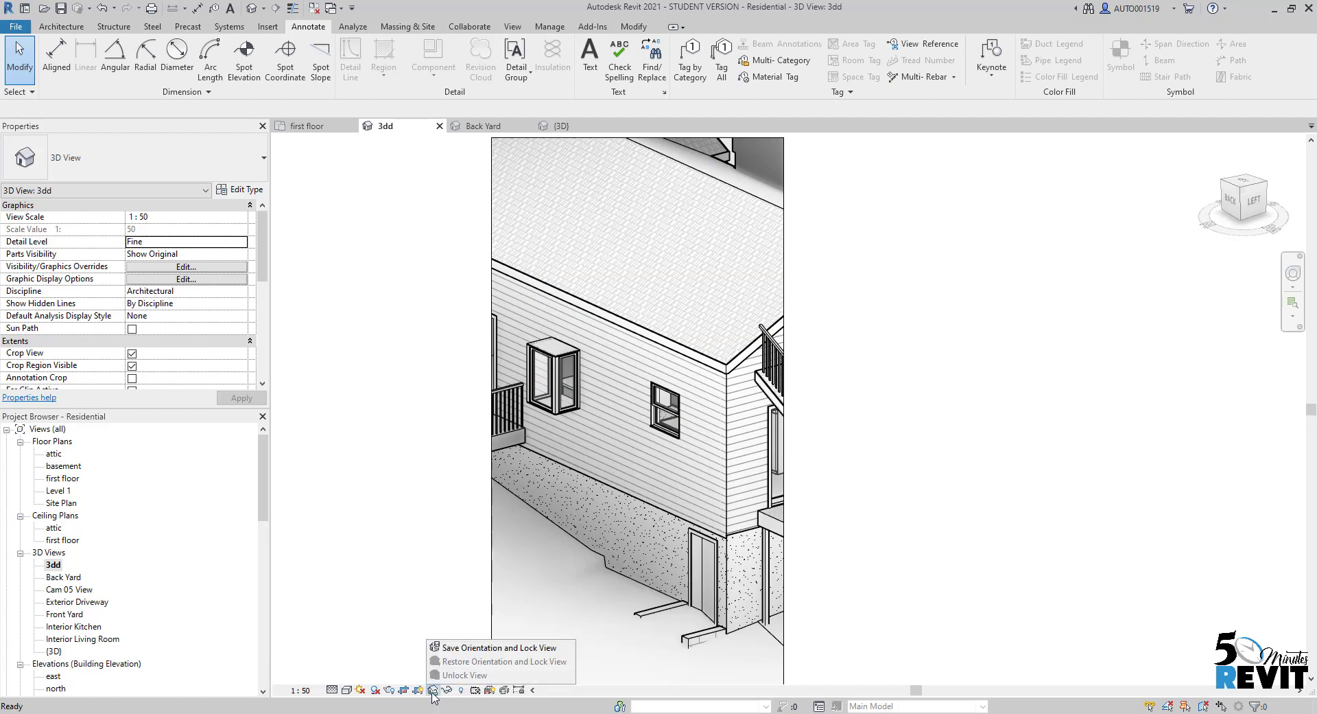
pyautogui.moveTo(498, 648)
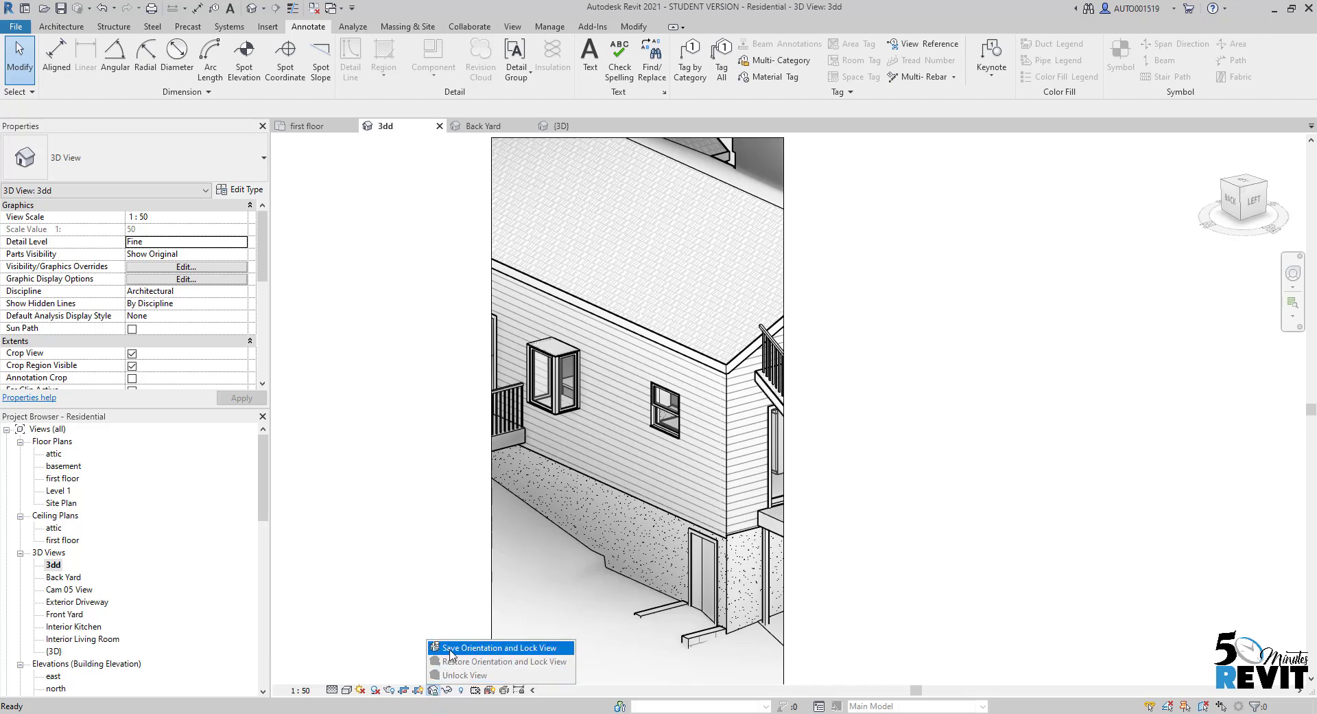
pyautogui.click(500, 648)
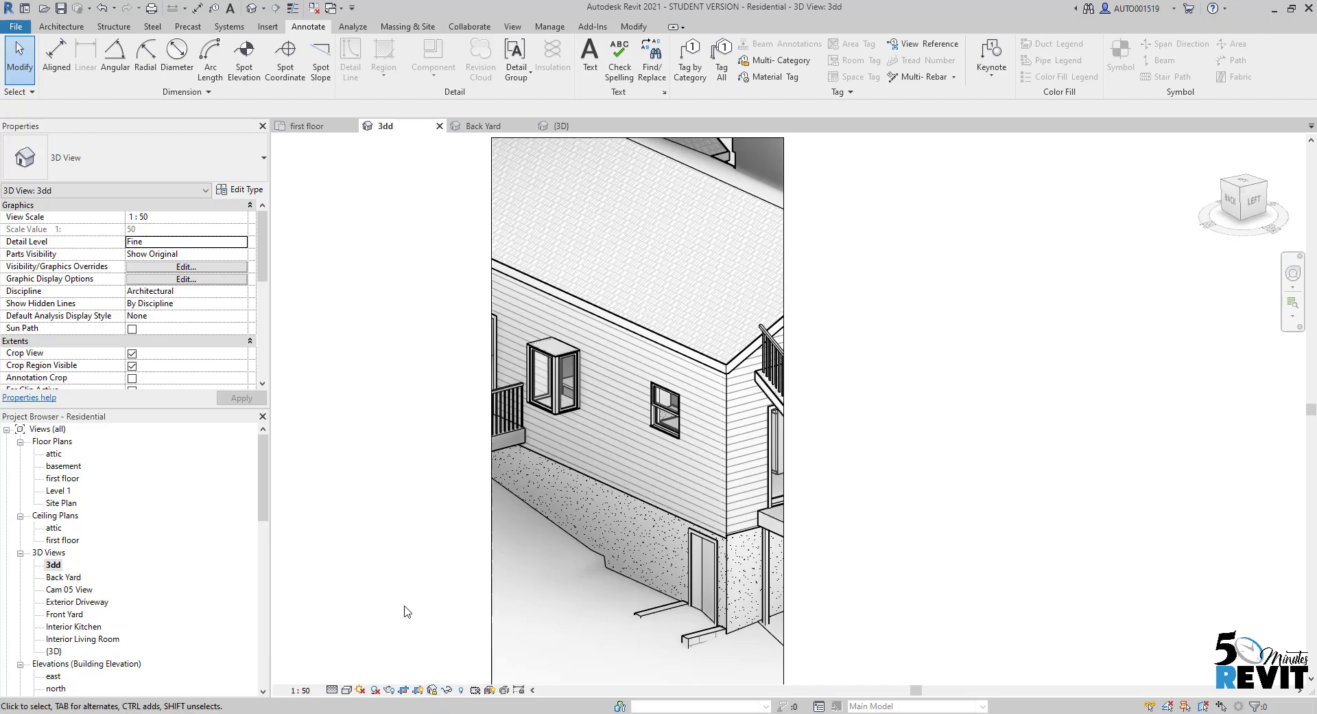
pyautogui.moveTo(599, 290)
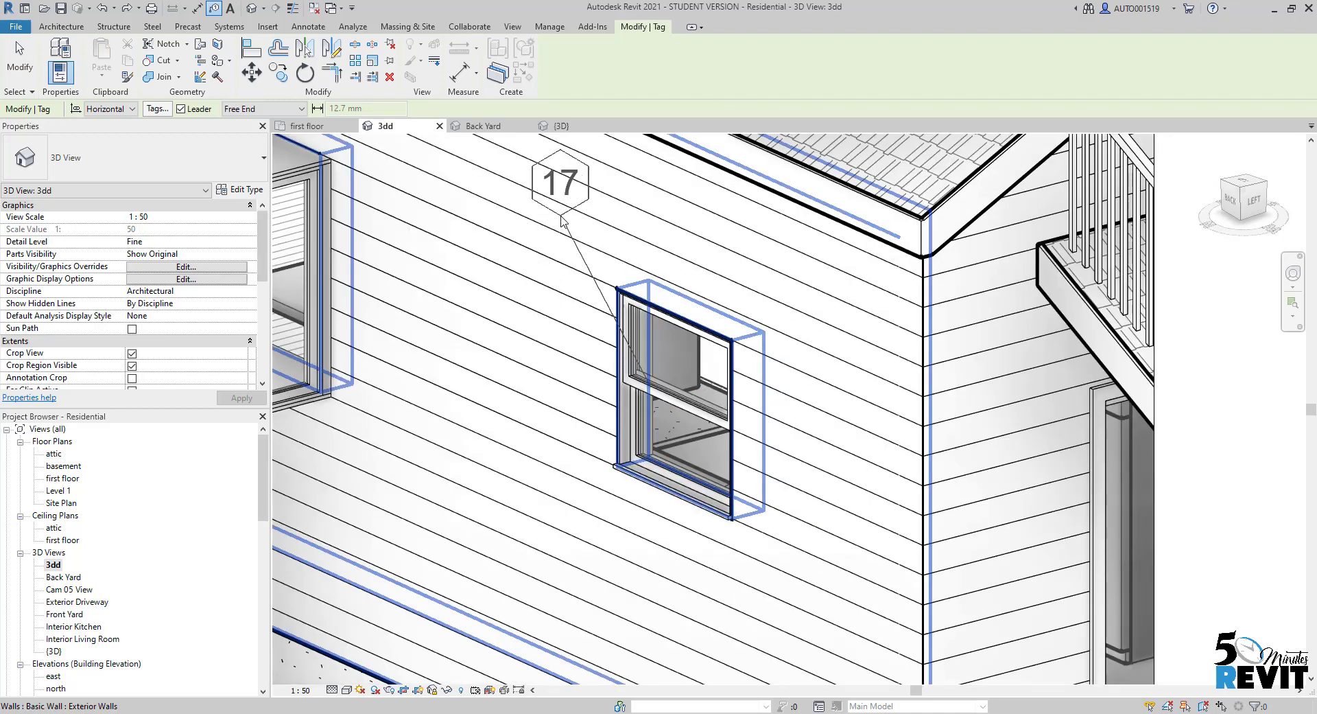
# - Place a window tag (17) with a leader on the small side-wall window
pyautogui.moveTo(559, 181); pyautogui.dragTo(444, 216)
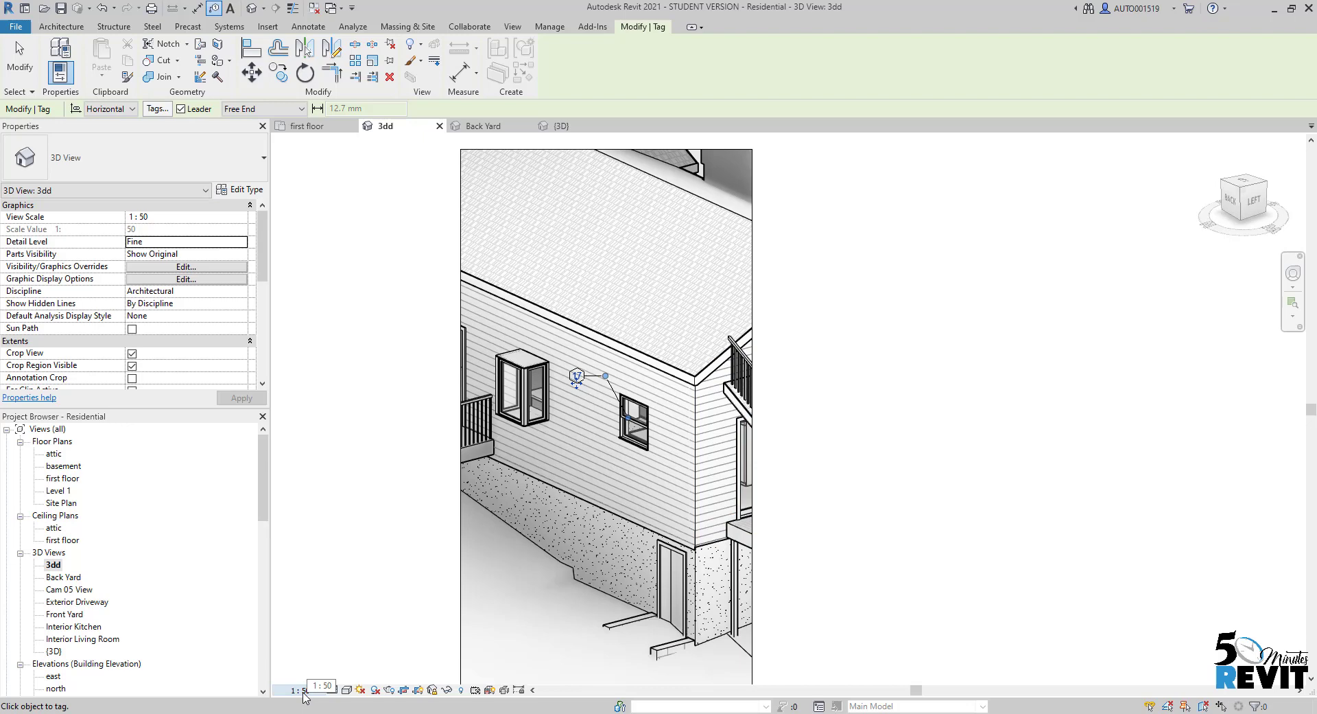
# - Choose a coarser view scale from the scale list so the window tag grows
pyautogui.click(302, 691)
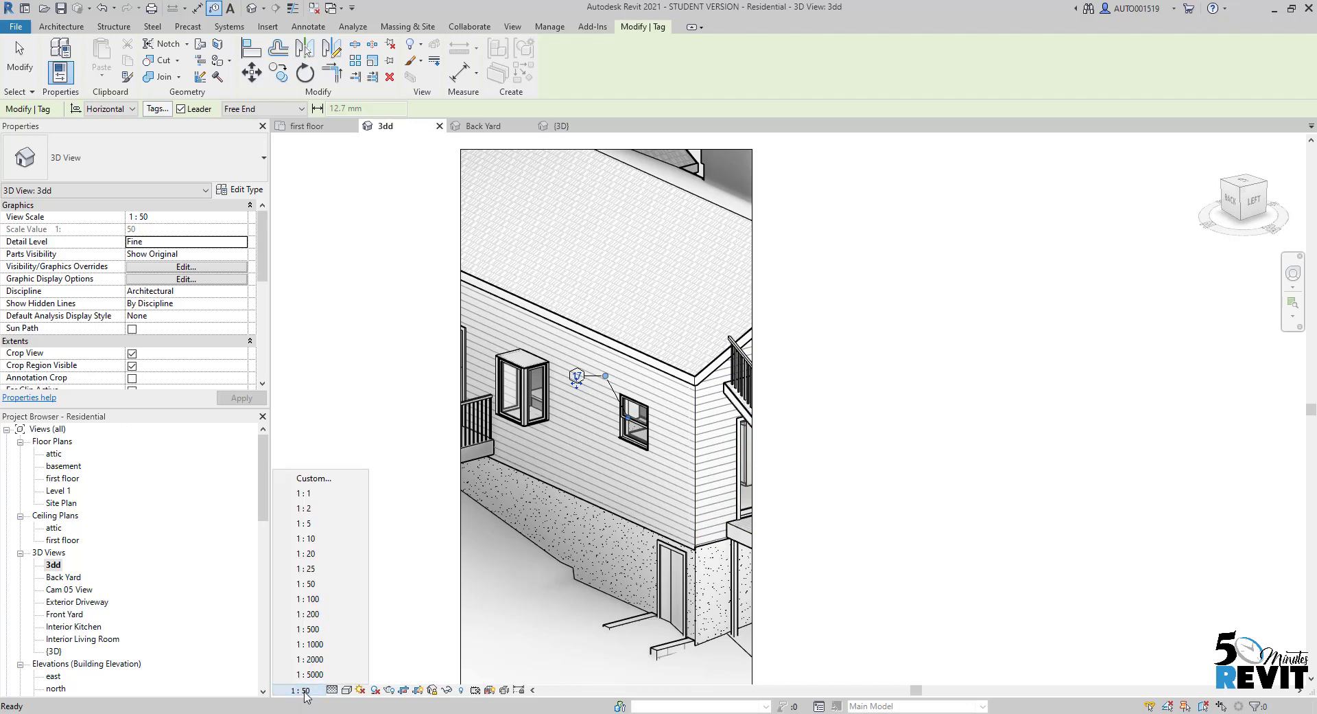
pyautogui.moveTo(307, 614)
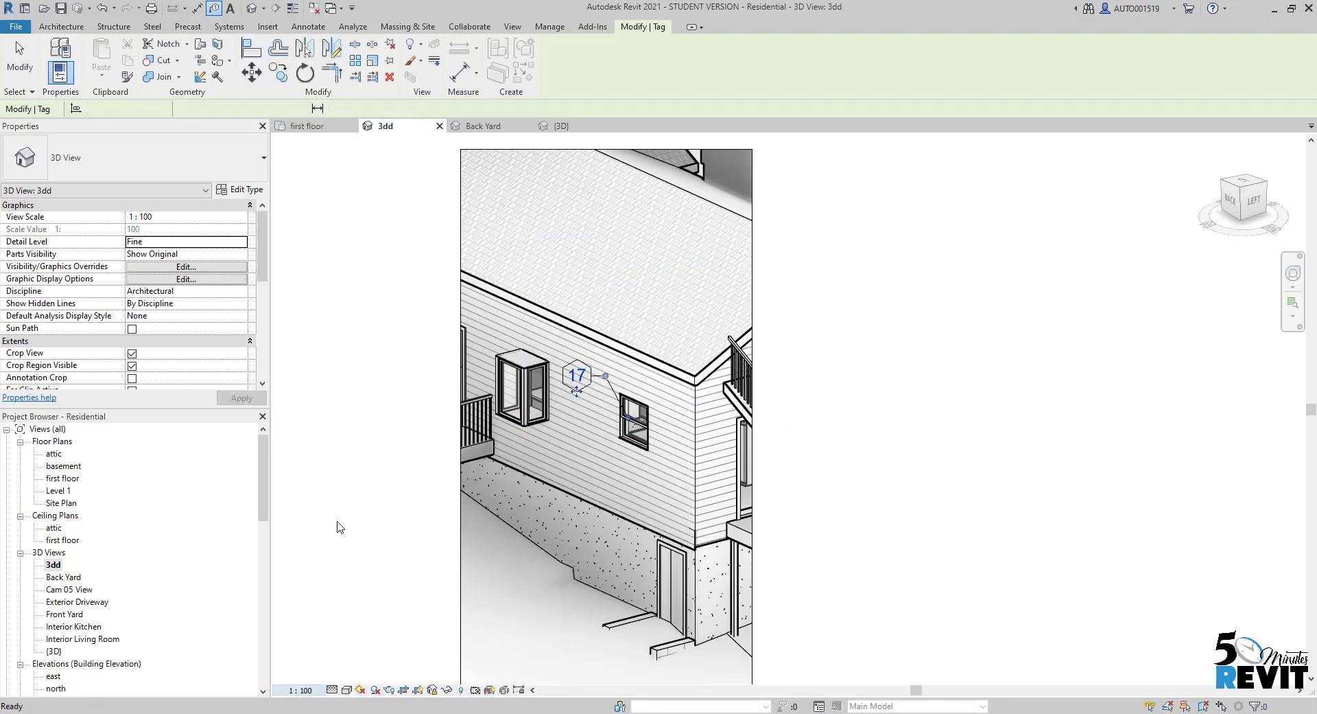
pyautogui.click(298, 689)
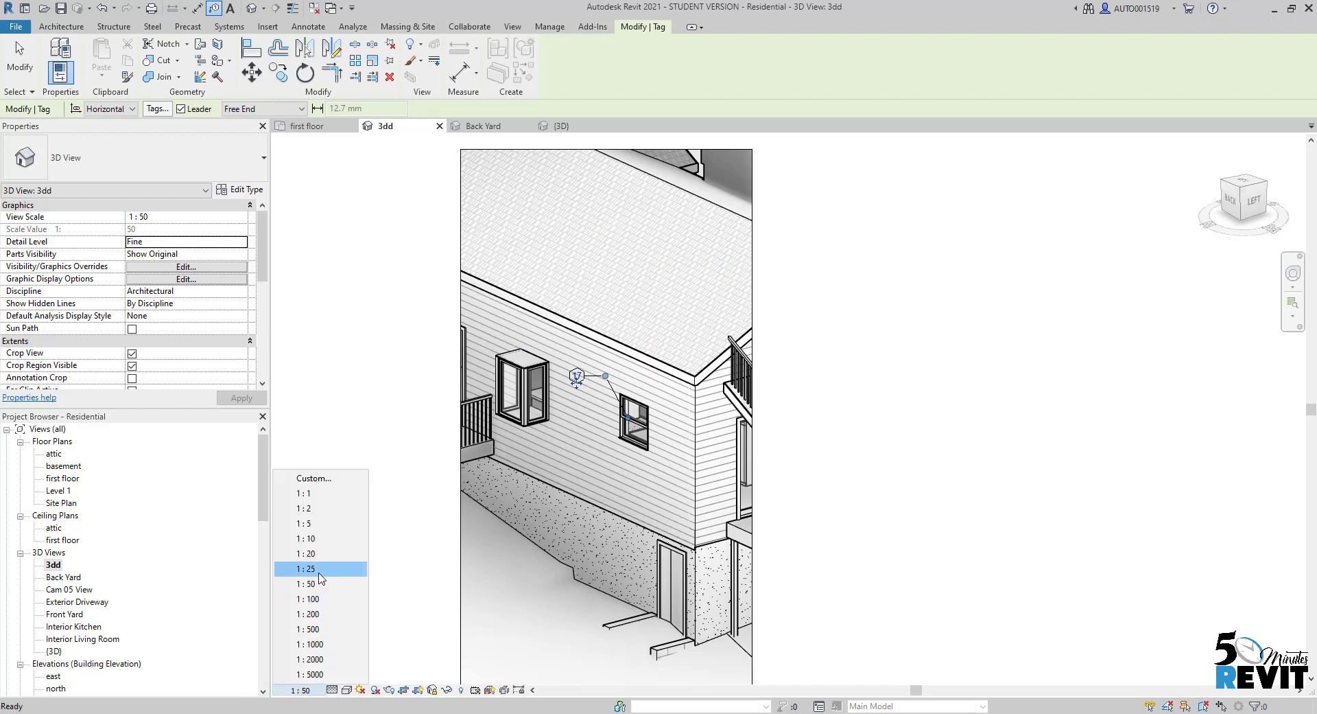
pyautogui.click(308, 569)
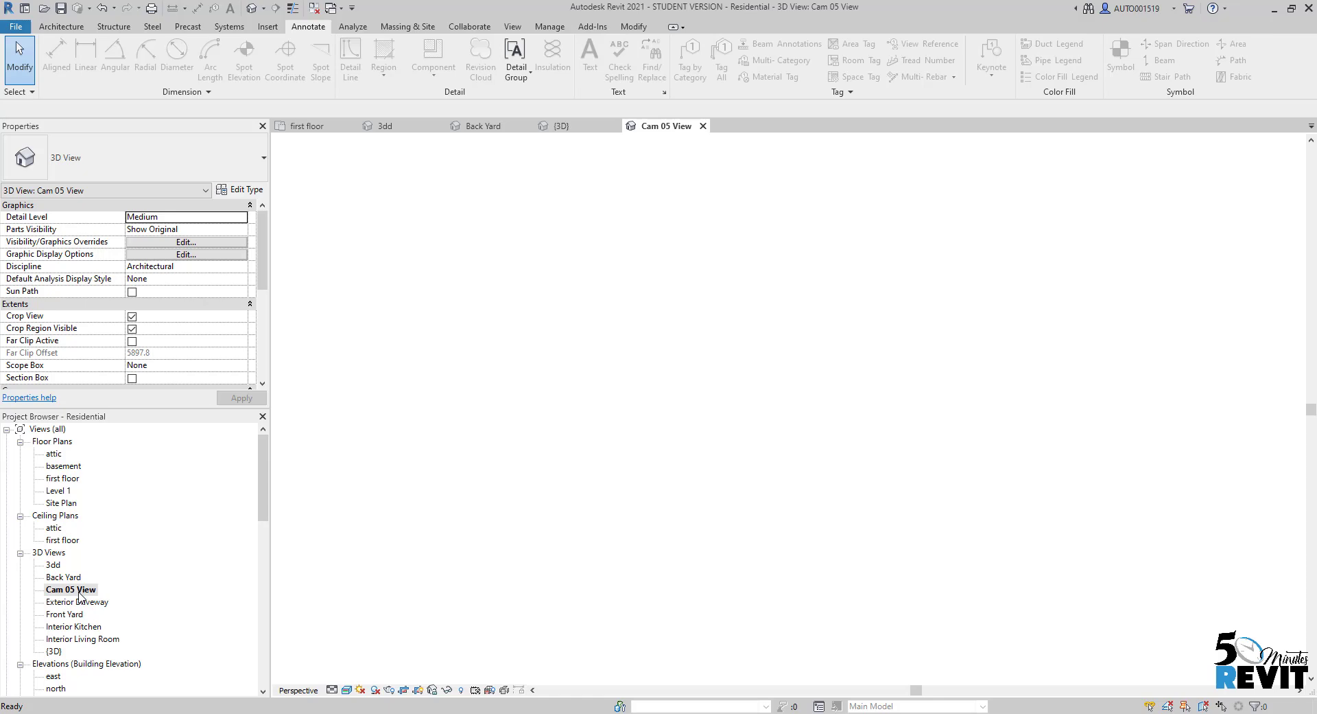
# - Open Cam 05 View from the Project Browser and let the kitchen perspective render
pyautogui.doubleClick(69, 589)
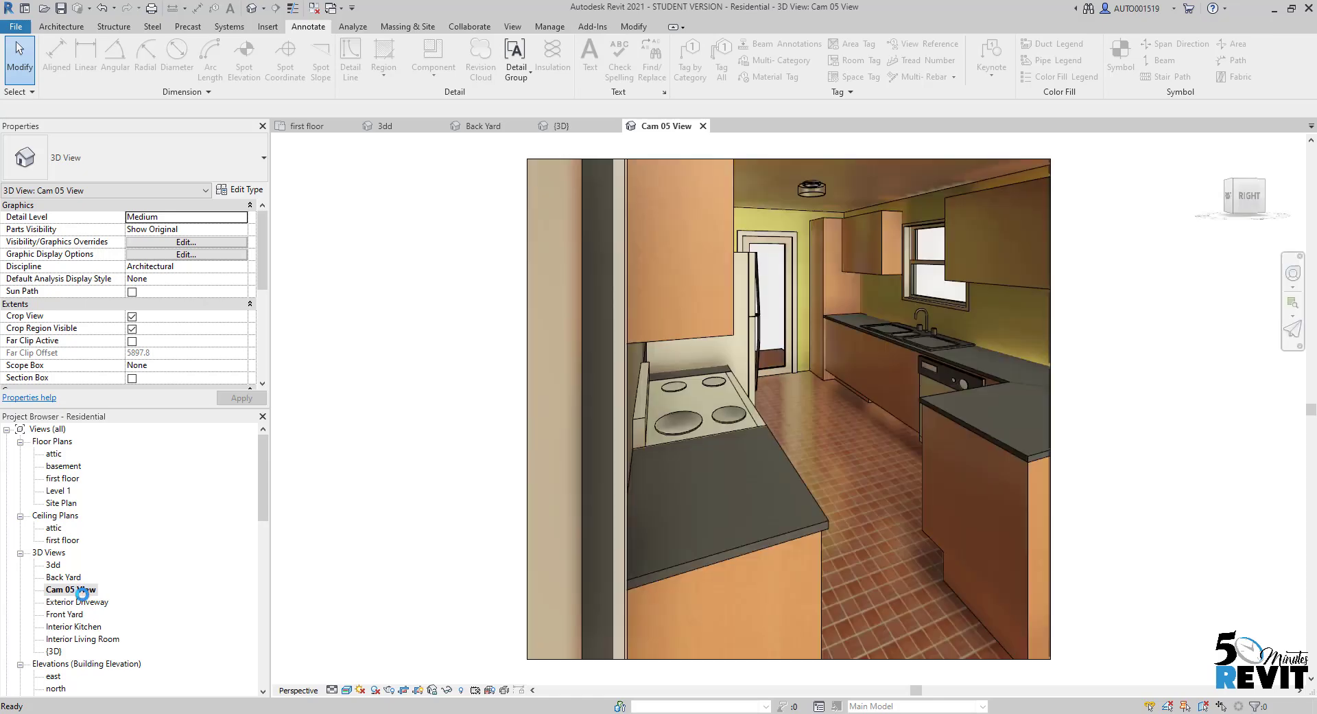
pyautogui.moveTo(494, 554)
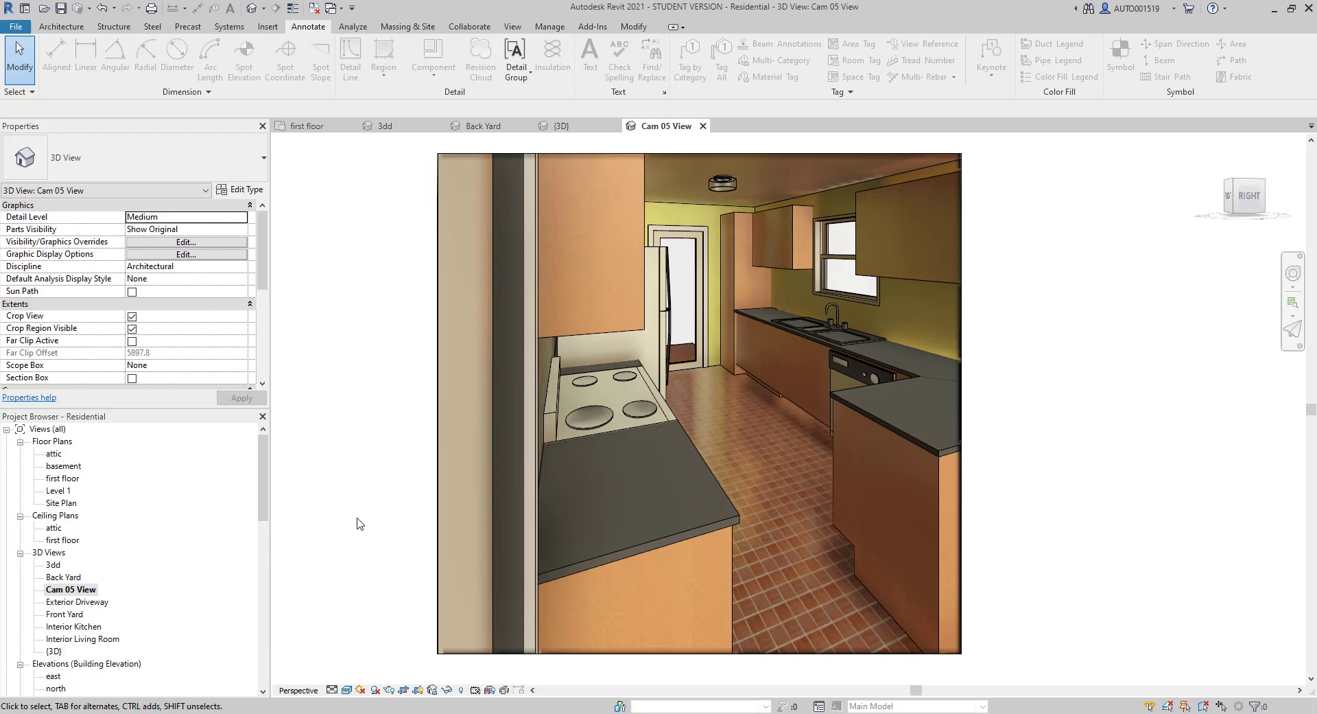
pyautogui.moveTo(420, 428)
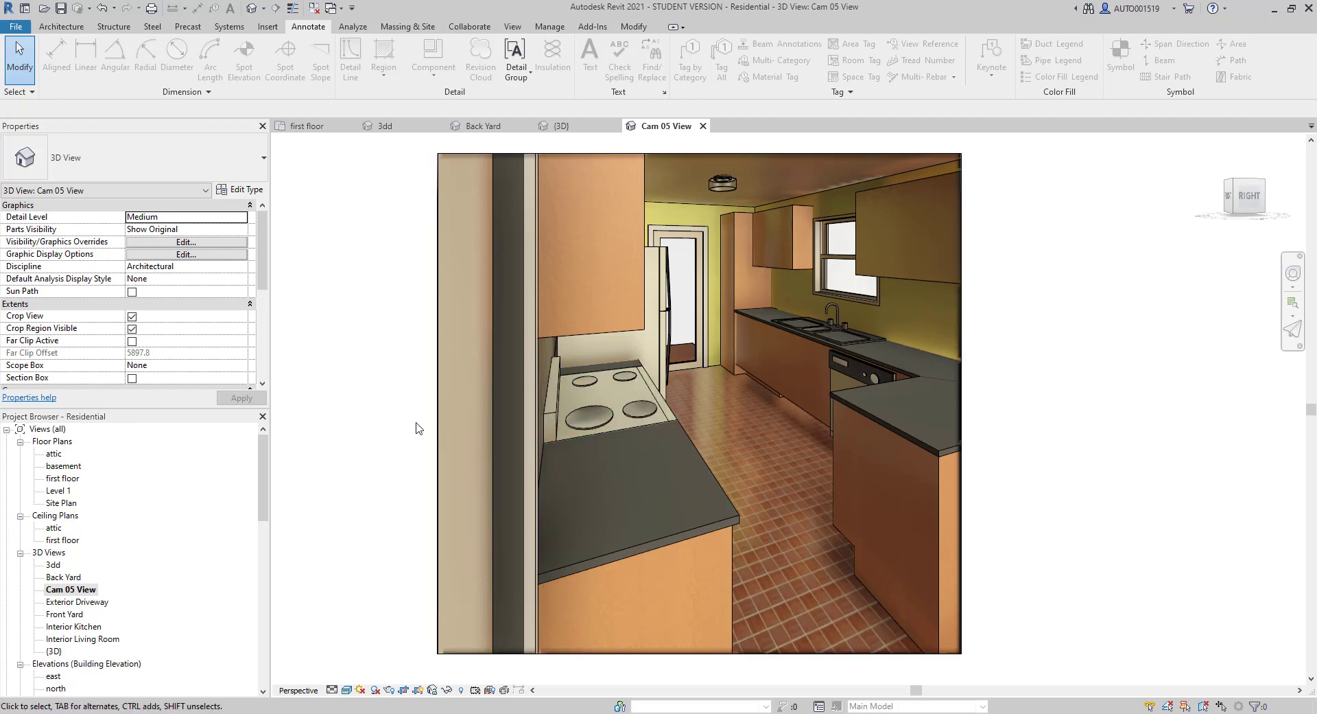
pyautogui.moveTo(1037, 433)
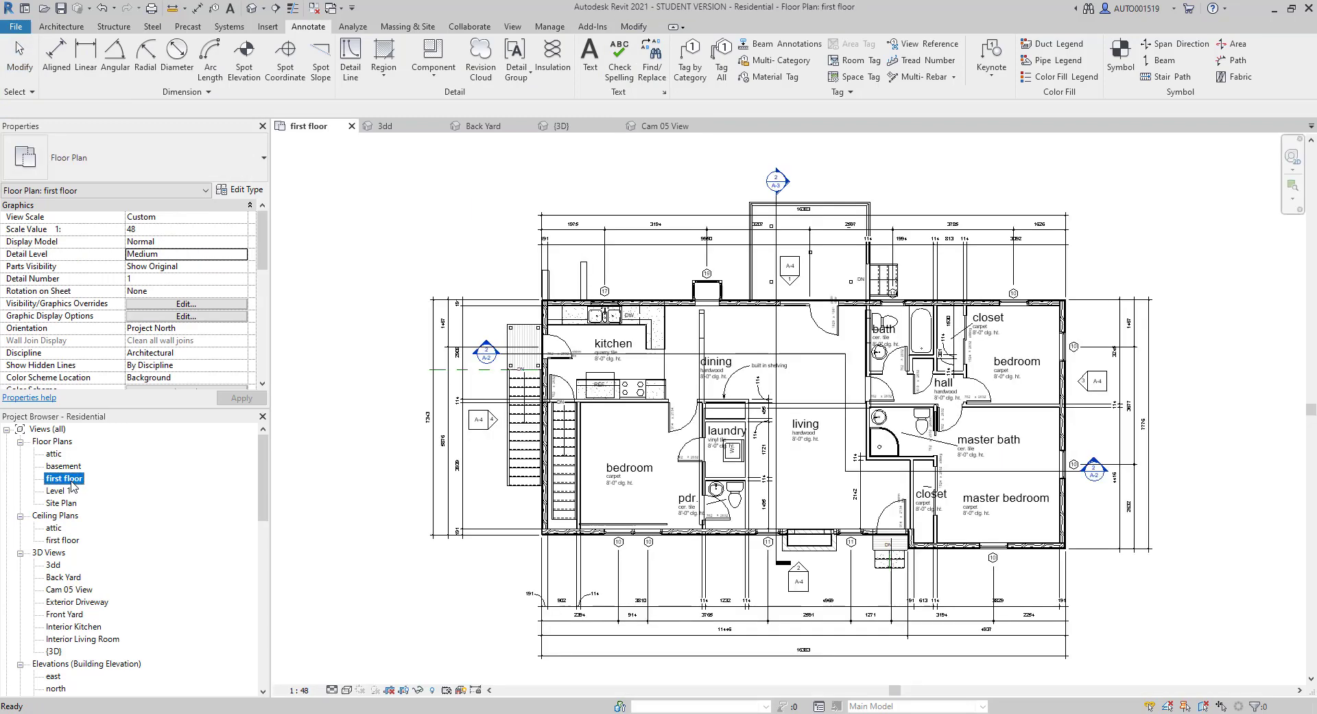
pyautogui.moveTo(413, 213)
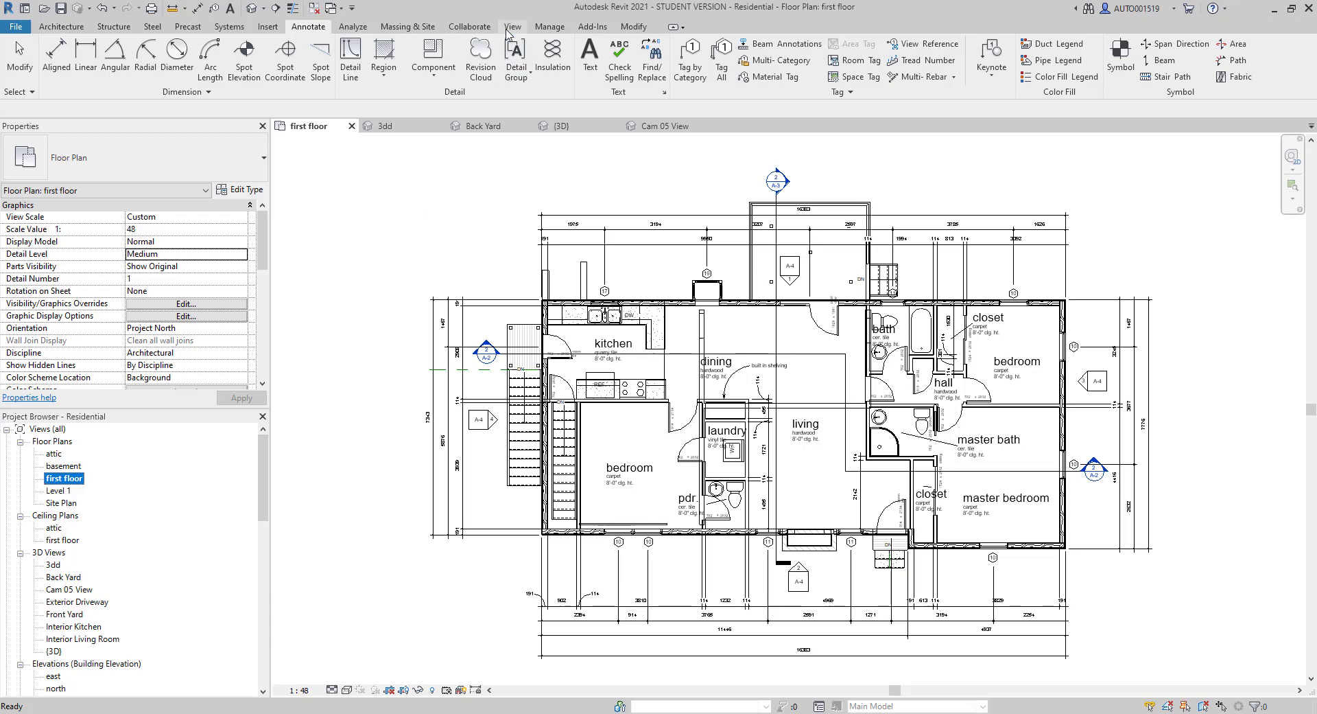
# - Tile the open views side by side and close the {3D} view window
pyautogui.click(514, 26)
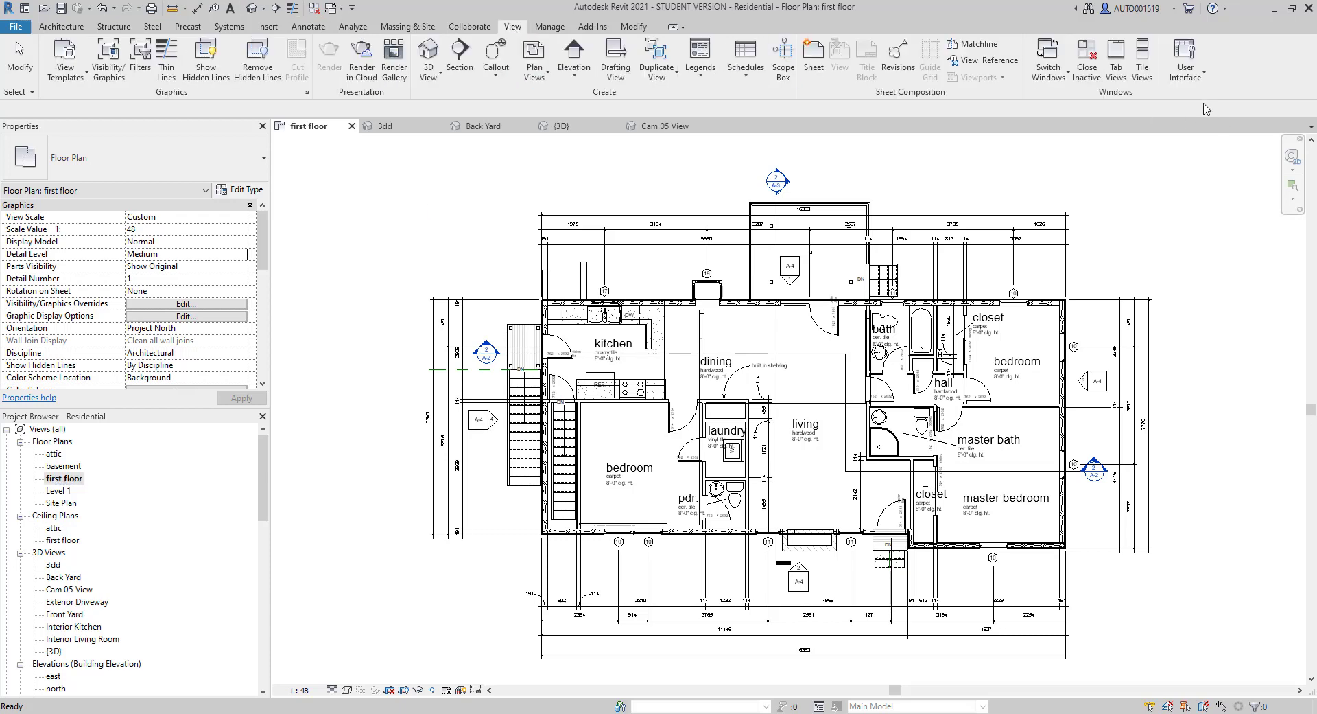
pyautogui.click(1142, 59)
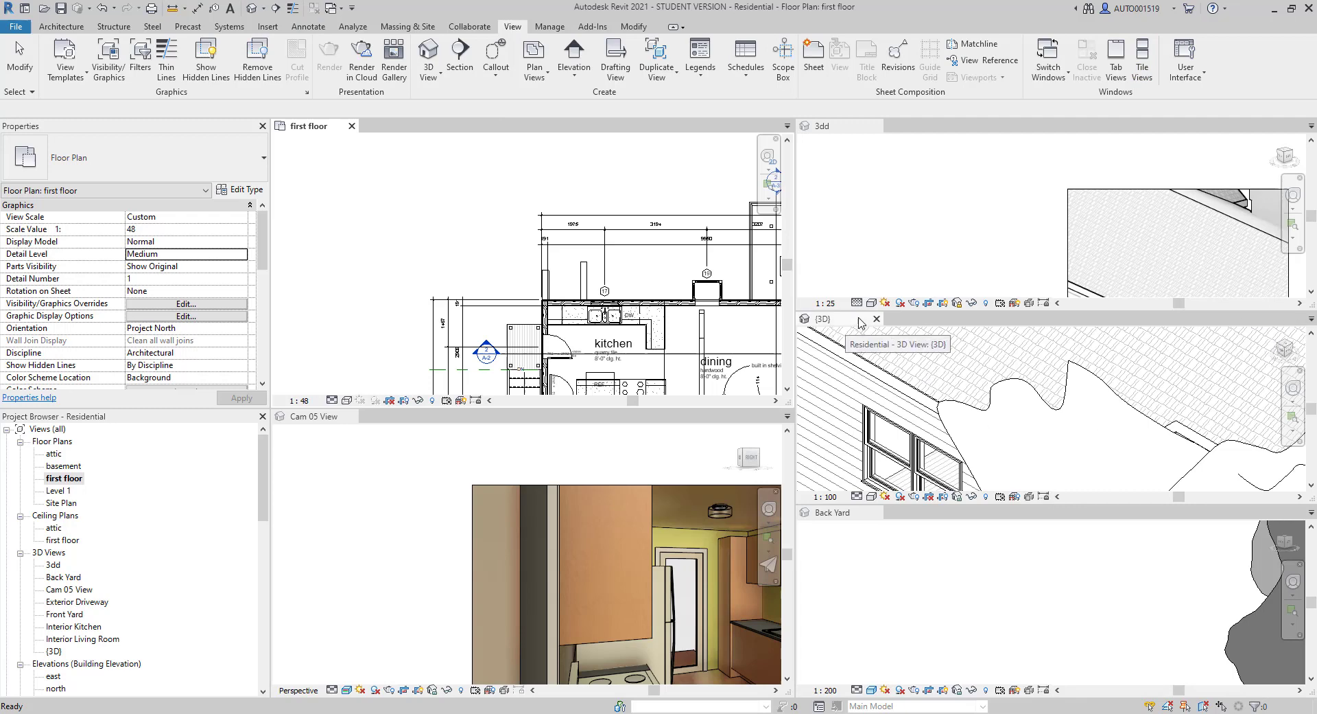
pyautogui.click(876, 319)
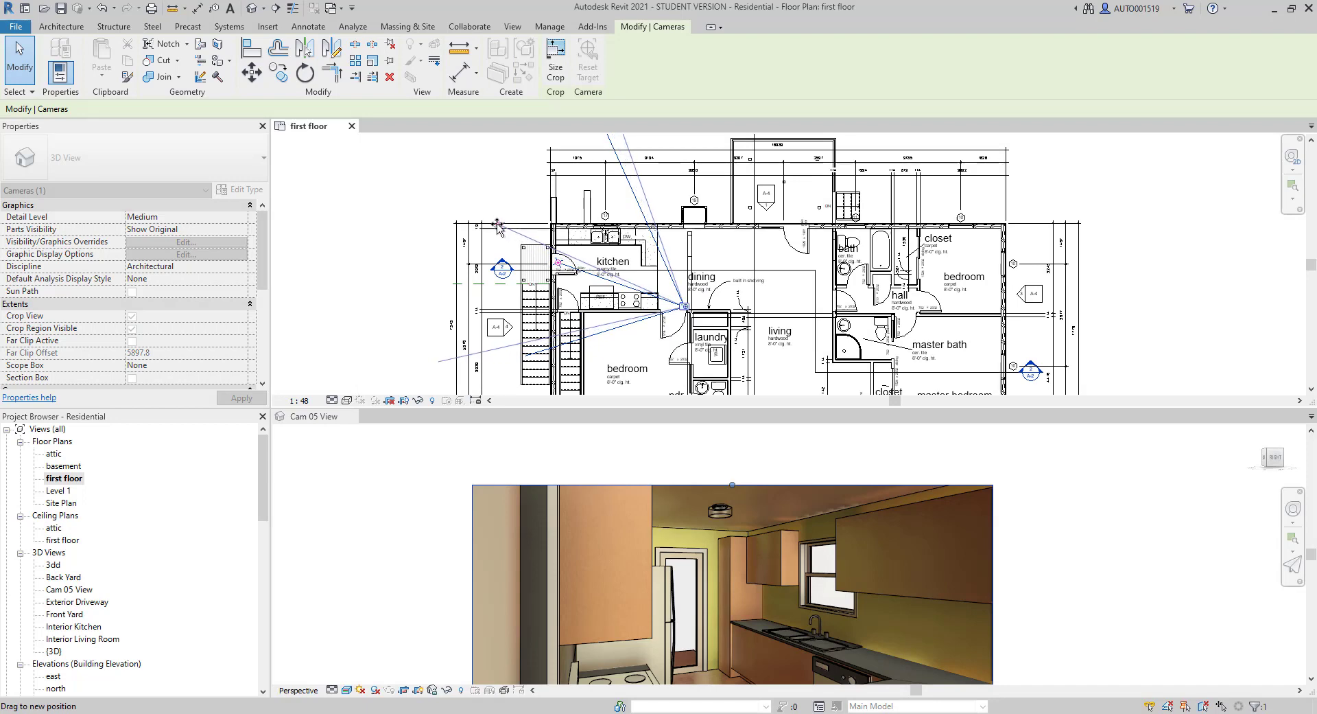
# - Drag the kitchen camera to a new plan position and deselect it
pyautogui.moveTo(499, 225); pyautogui.dragTo(562, 165)
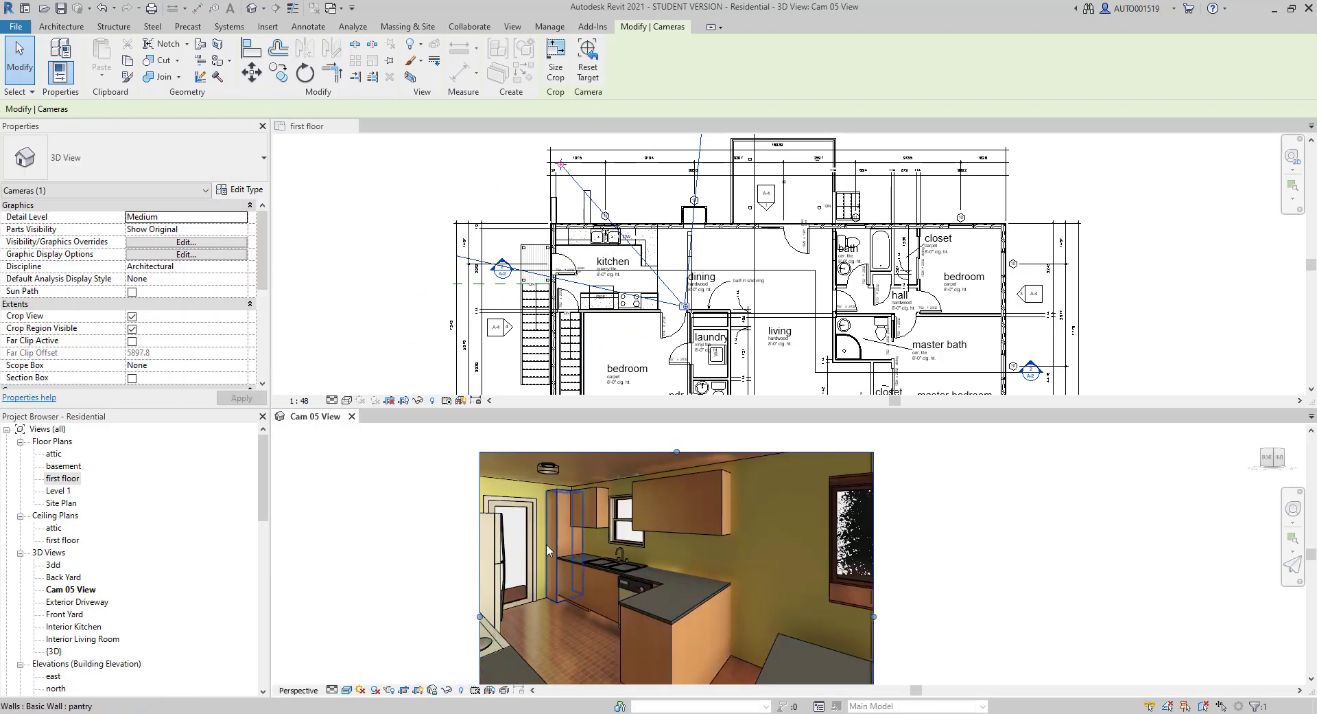
pyautogui.click(352, 592)
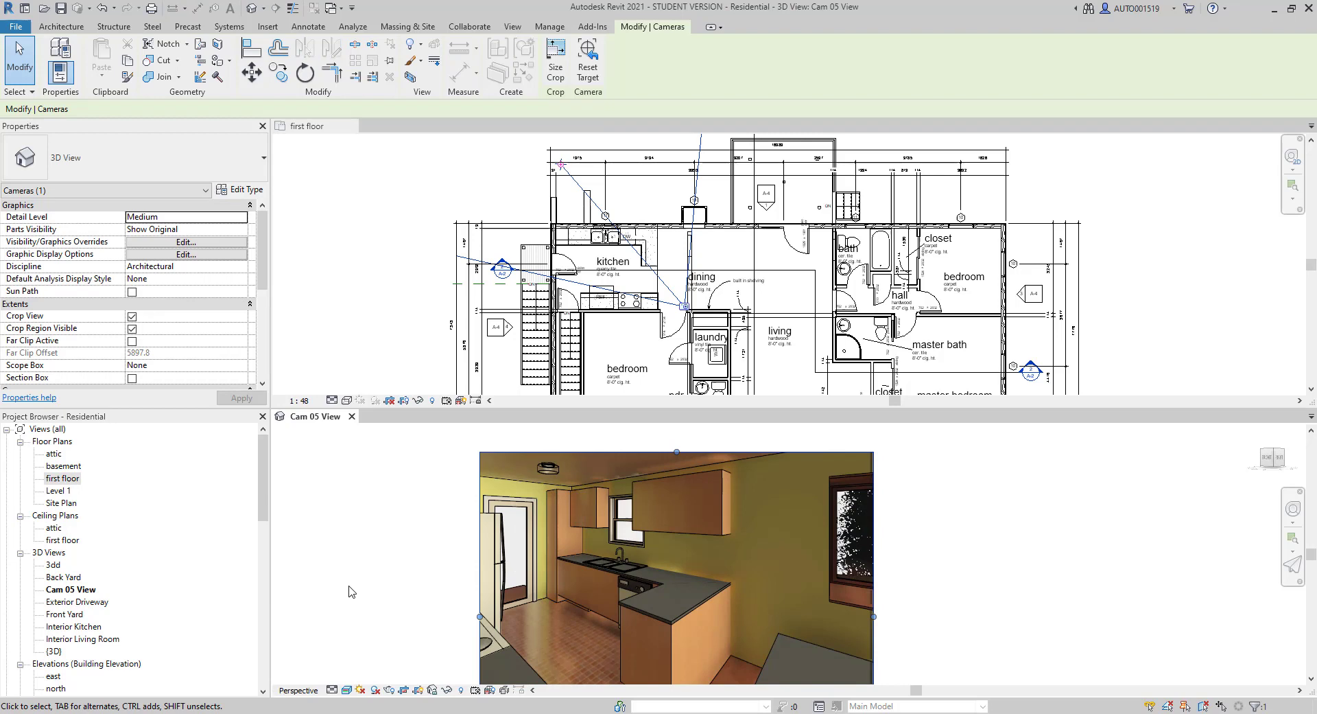
pyautogui.click(513, 26)
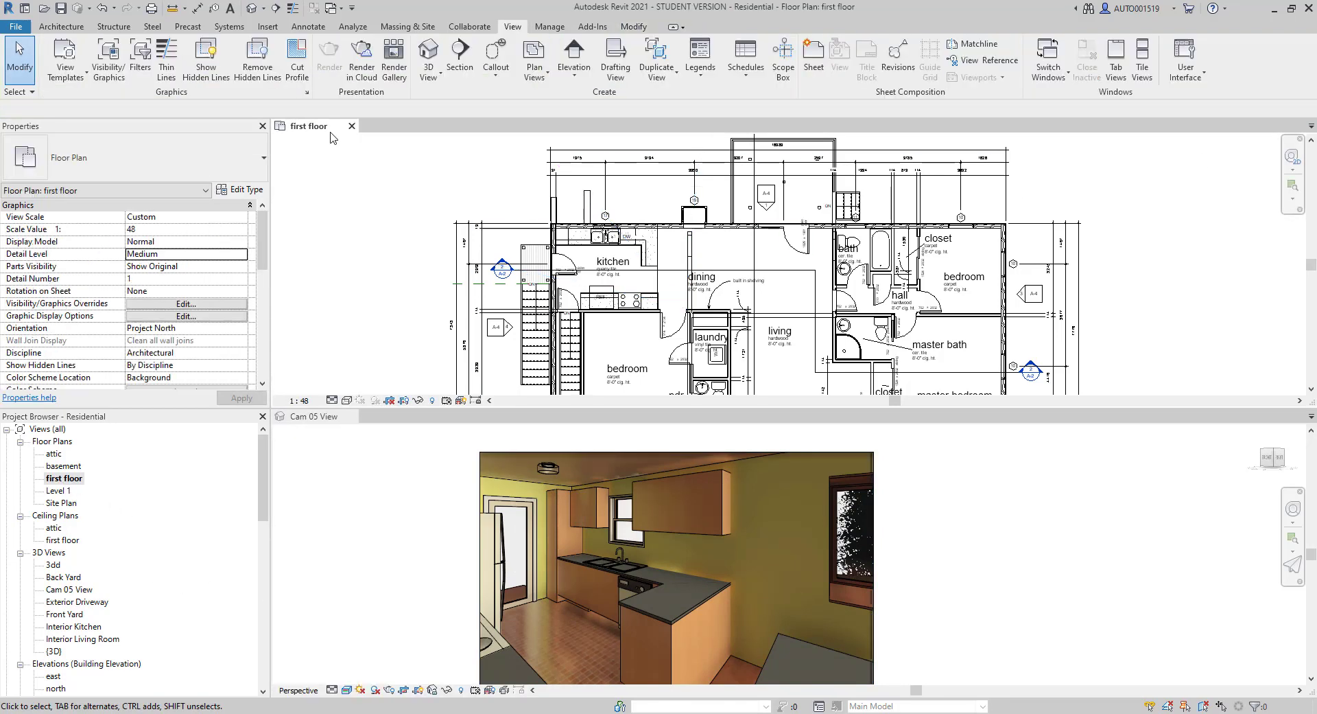
pyautogui.moveTo(352, 416)
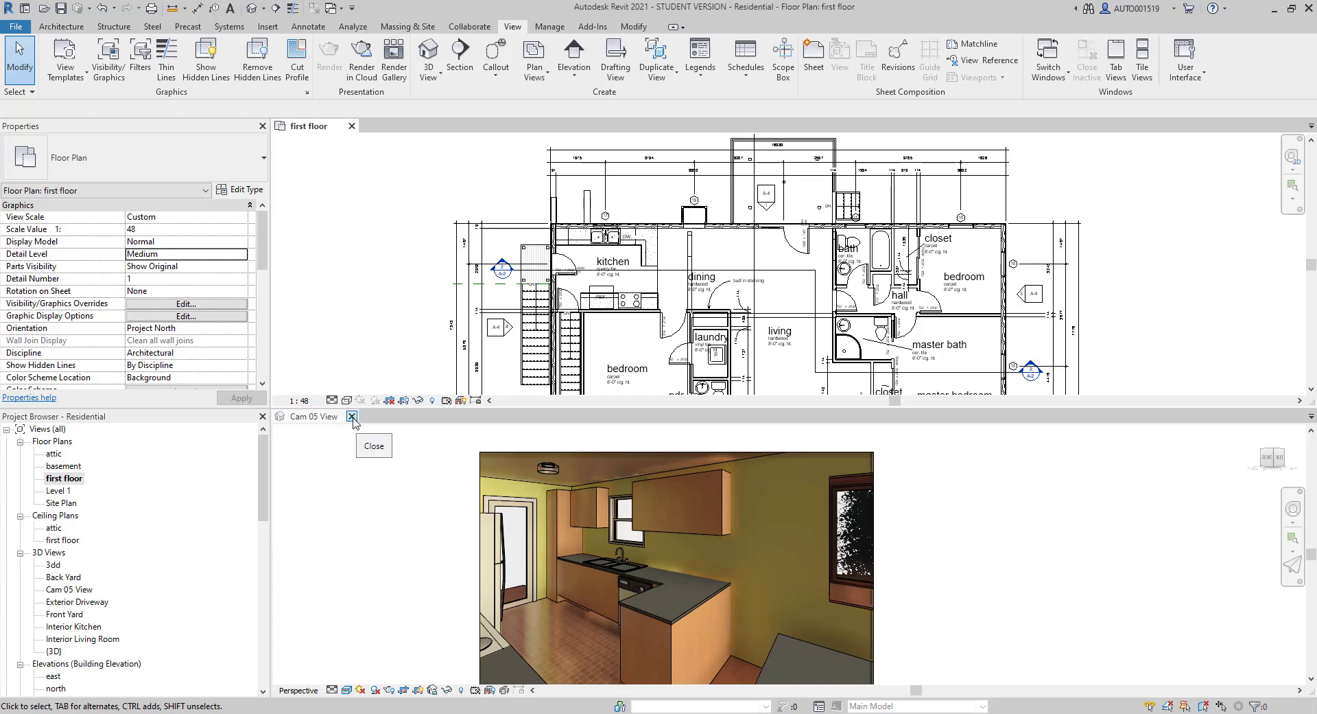
# - Close the Cam 05 View tab, leaving only the first floor plan
pyautogui.click(351, 416)
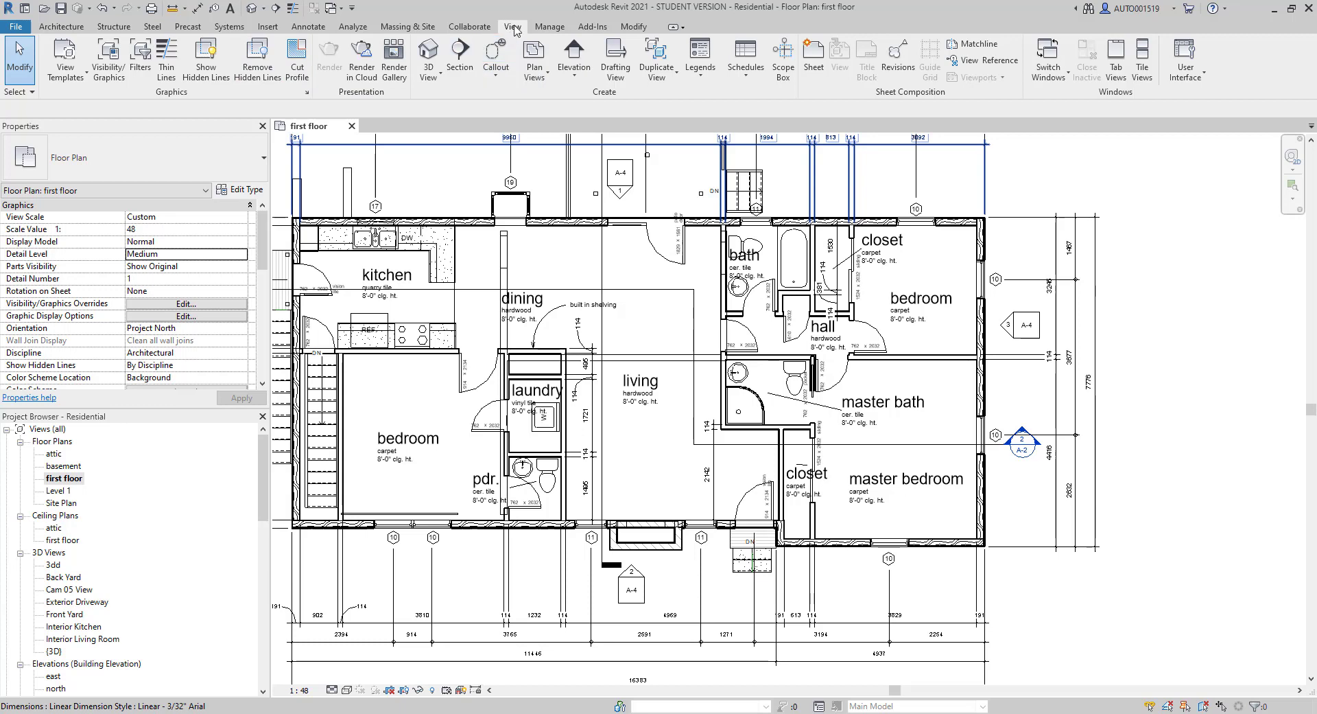
# - Create a living-room camera (3D View 1), adjust its plan position and pan its picture
pyautogui.click(429, 55)
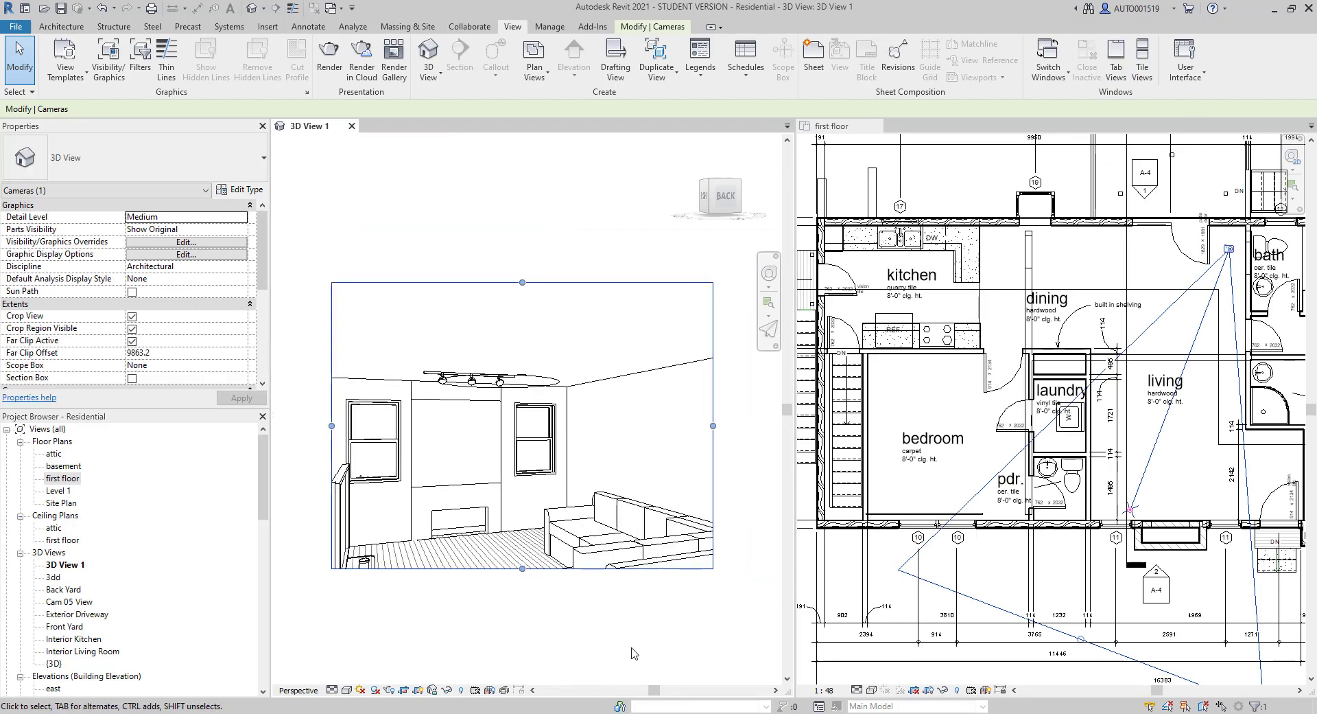
pyautogui.moveTo(1166, 492)
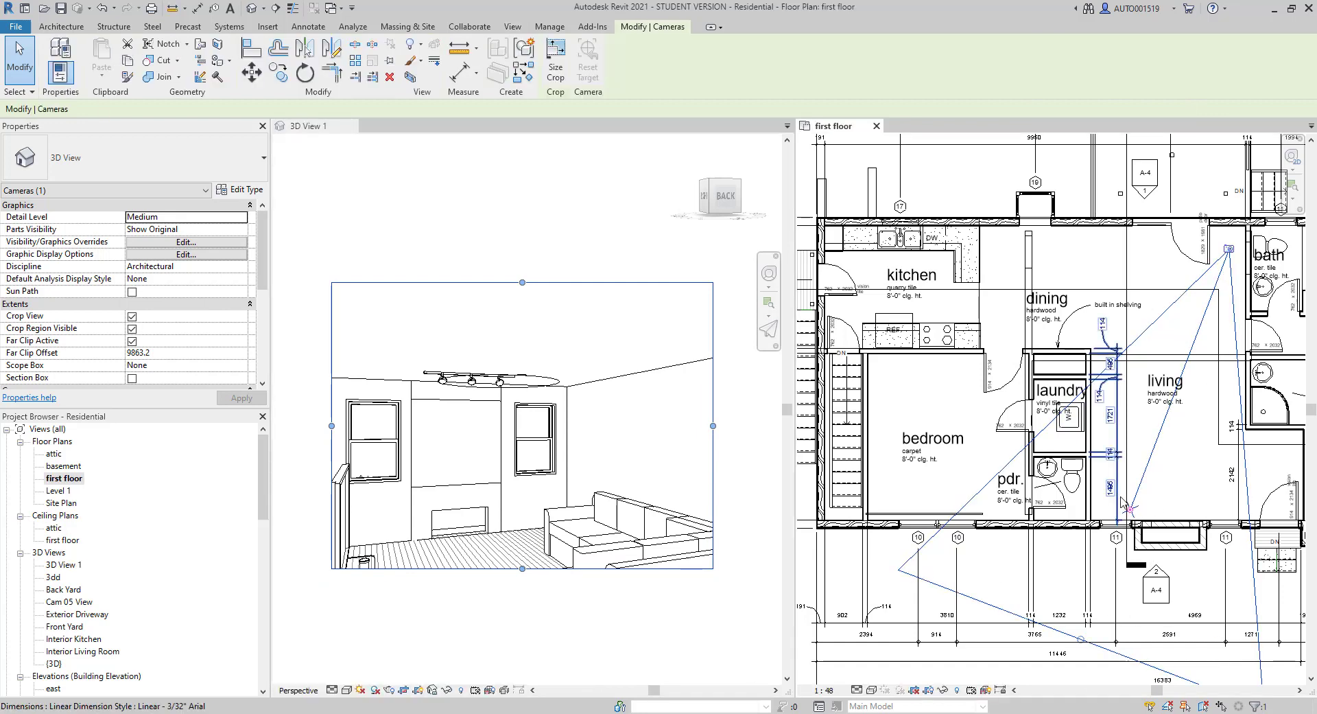
pyautogui.moveTo(1129, 503); pyautogui.dragTo(1125, 492)
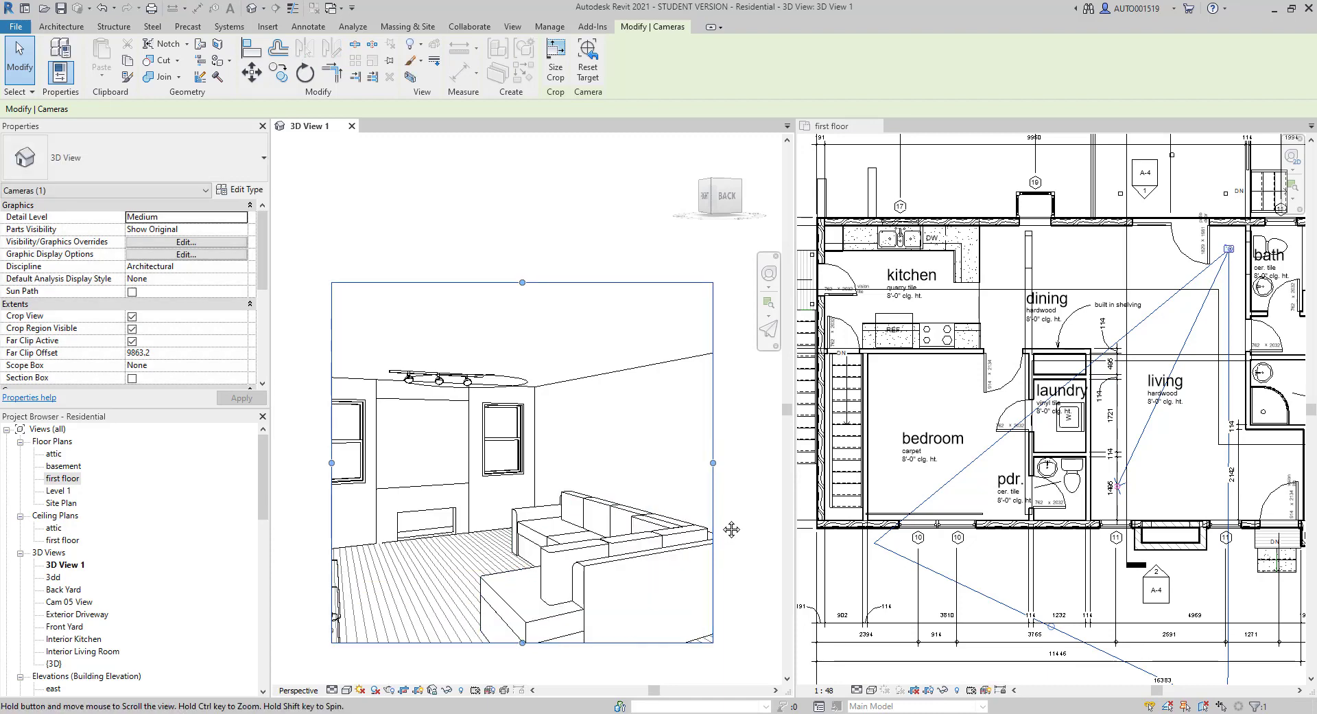
pyautogui.moveTo(713, 462); pyautogui.dragTo(696, 440)
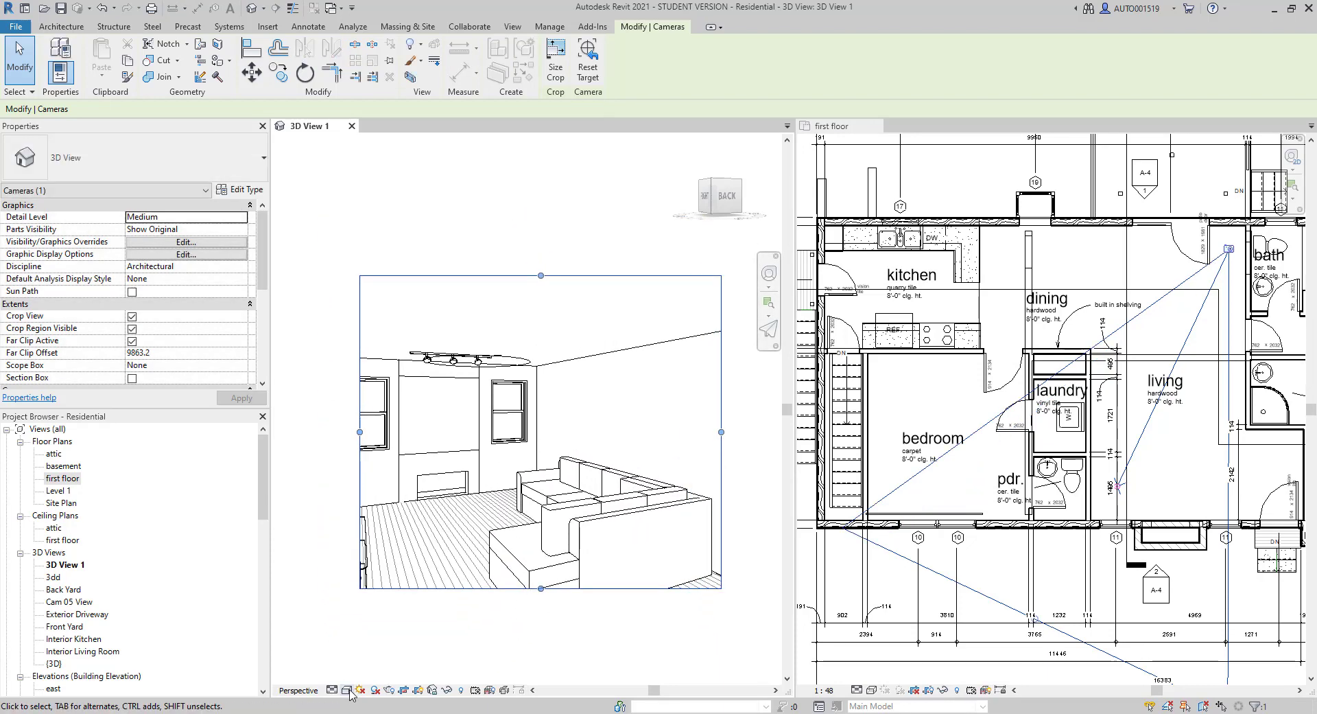
# - In Graphic Display Options set Silhouettes to Wide Lines, enable Show Ambient Shadows, and apply
pyautogui.click(346, 690)
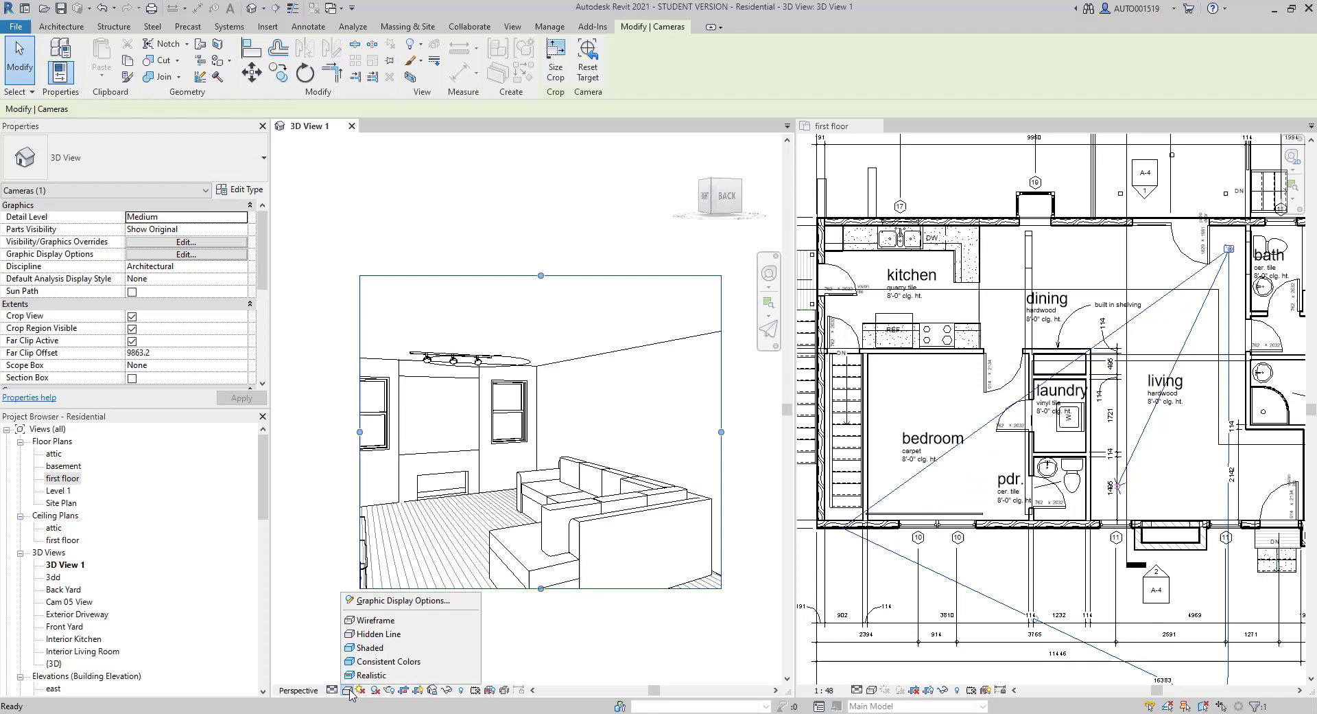
pyautogui.click(402, 601)
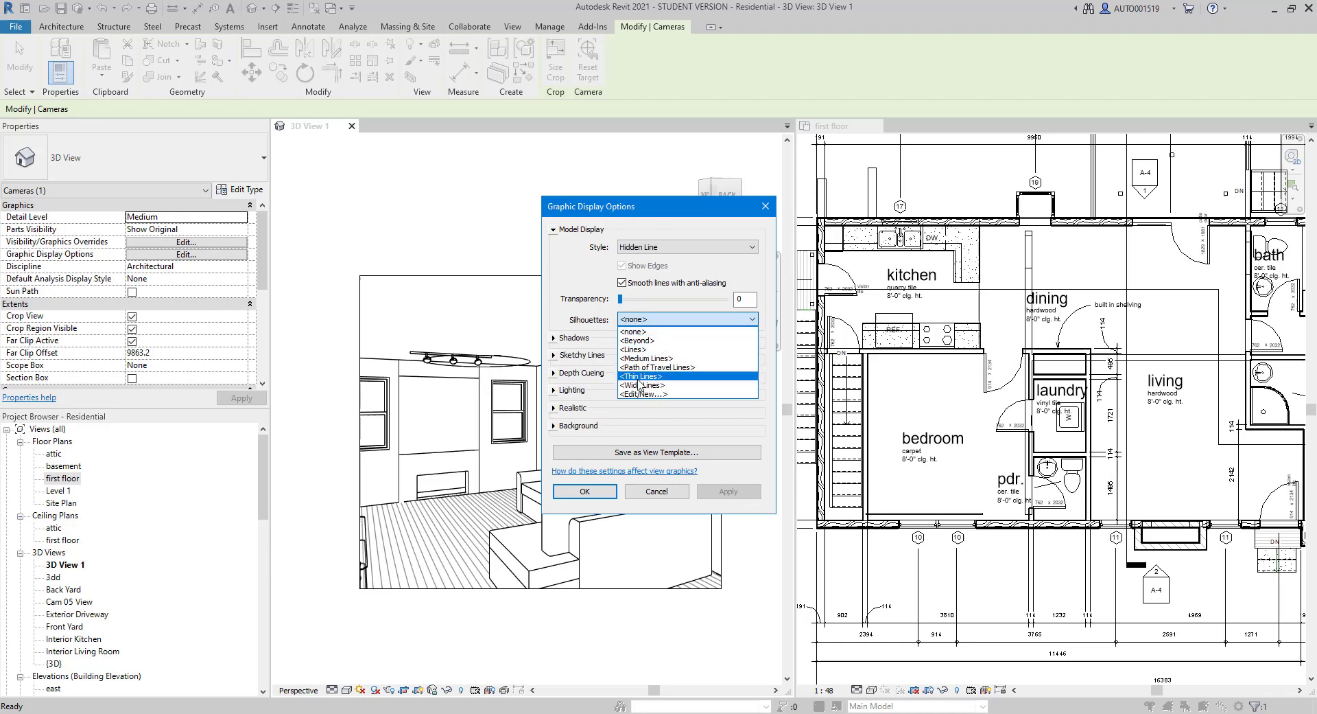
pyautogui.click(642, 385)
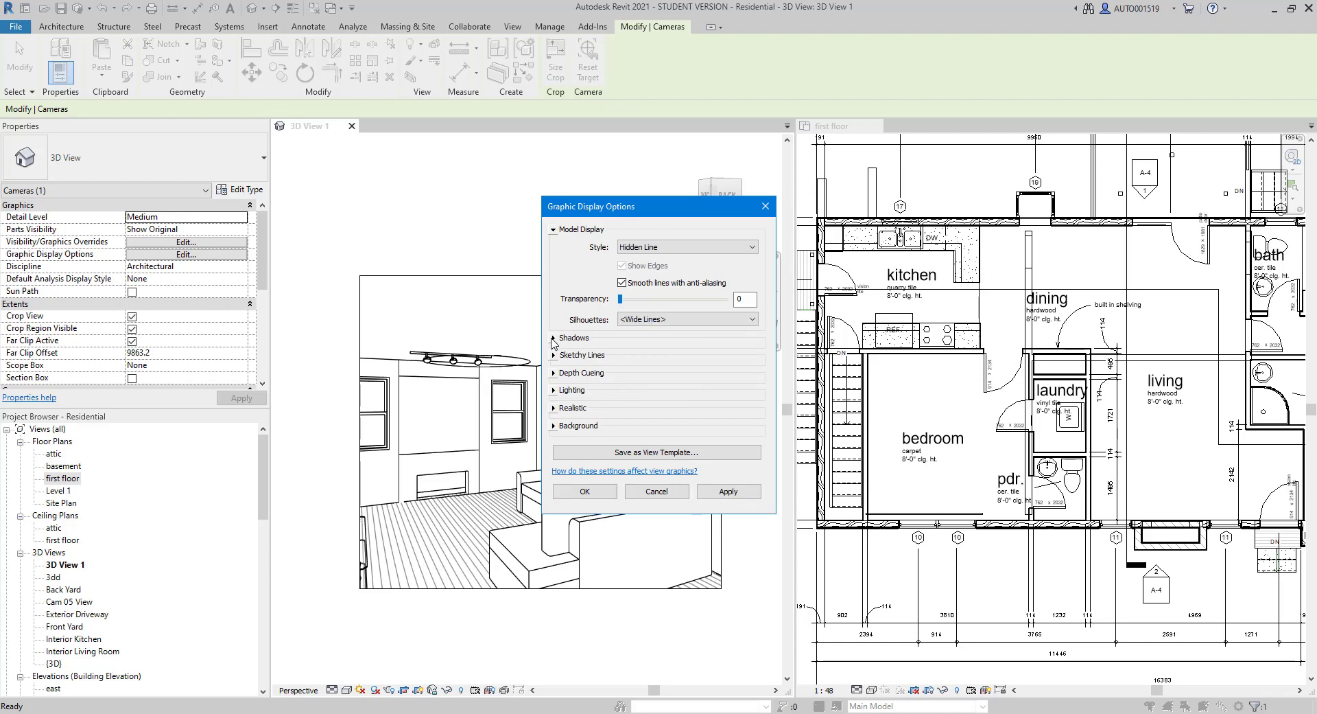
pyautogui.click(554, 338)
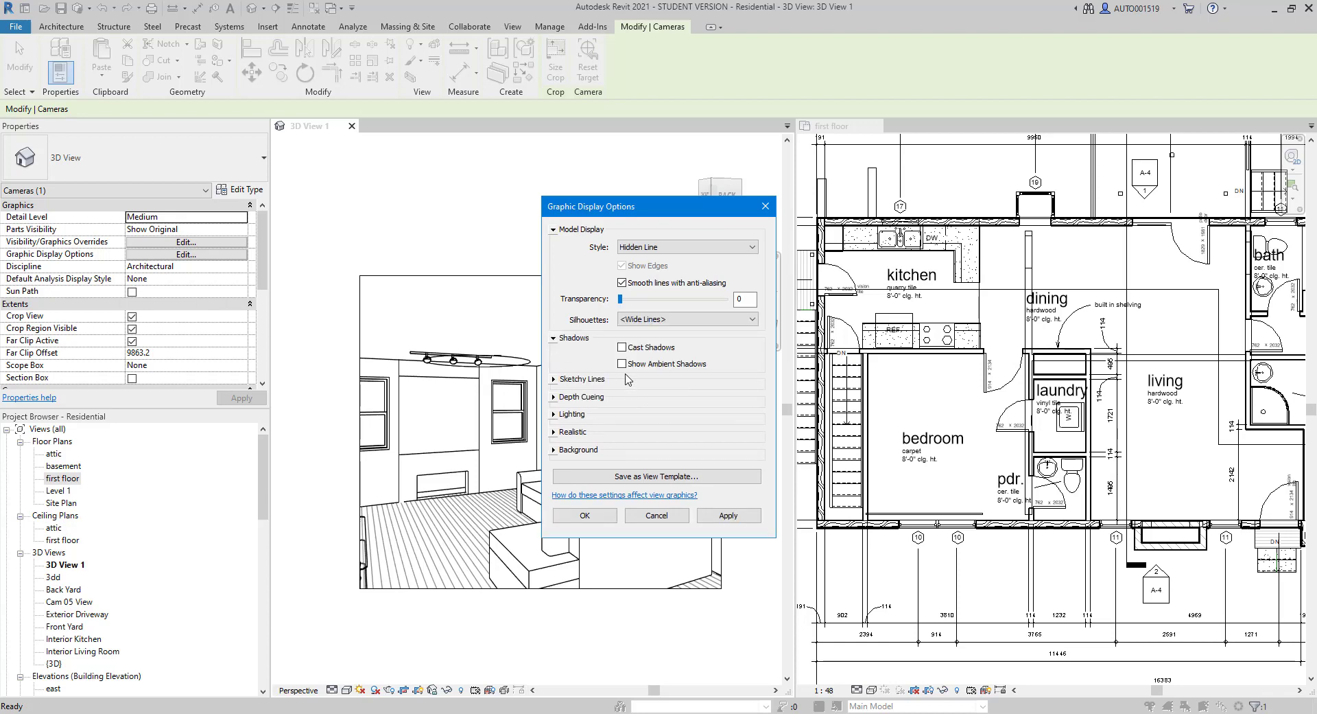
pyautogui.click(622, 364)
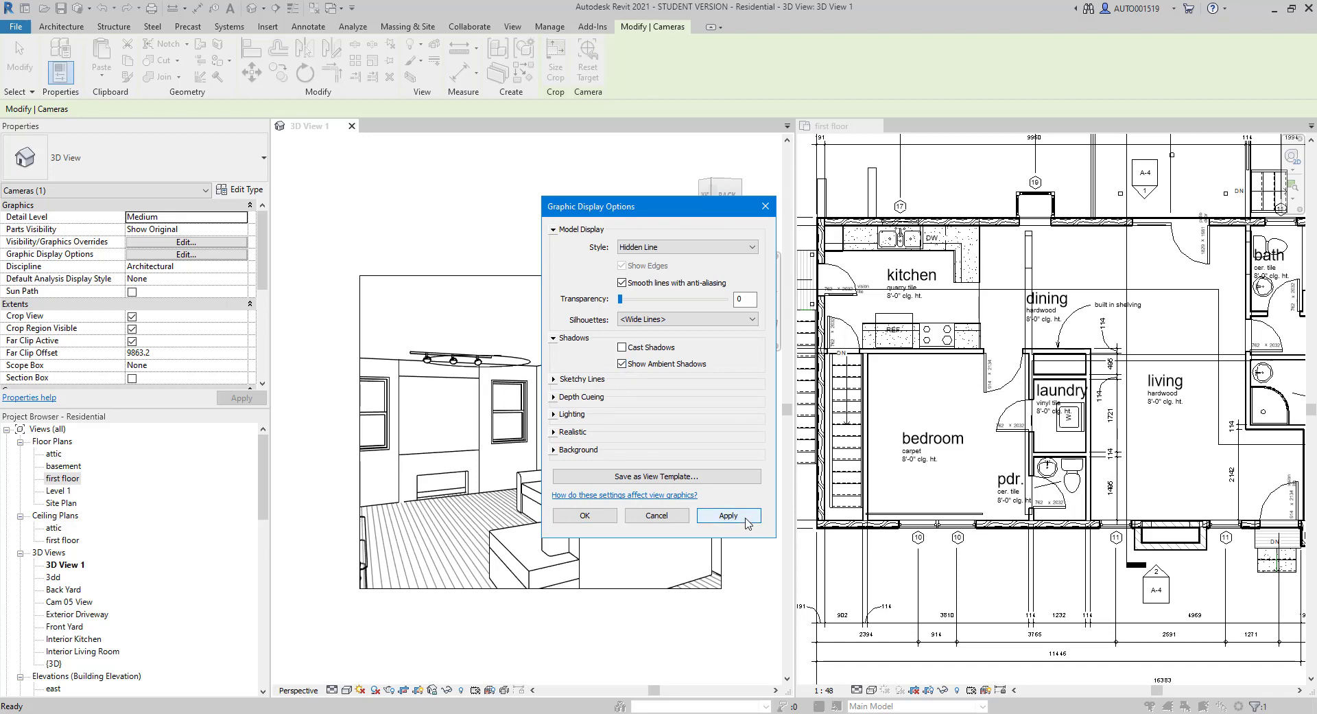
pyautogui.click(727, 514)
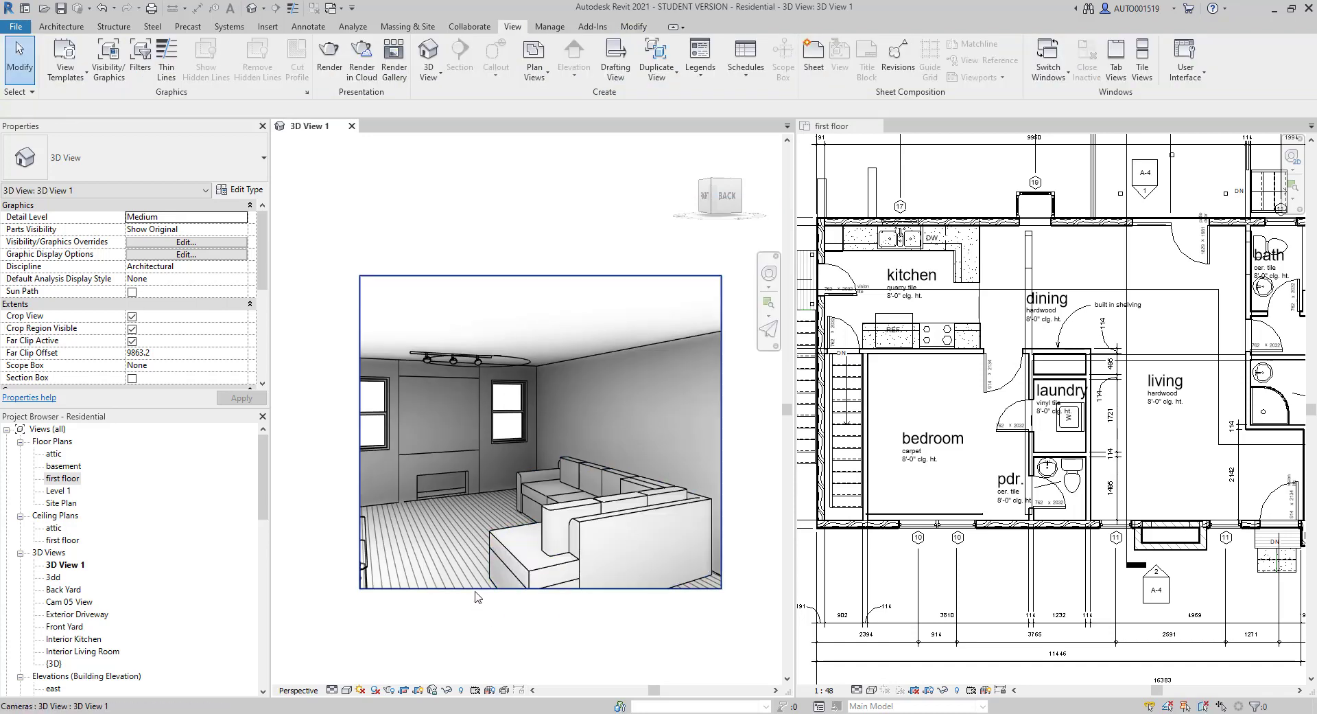
# - Enlarge the 3D View 1 crop frame vertically so more sofa and striped floor is visible
pyautogui.click(540, 463)
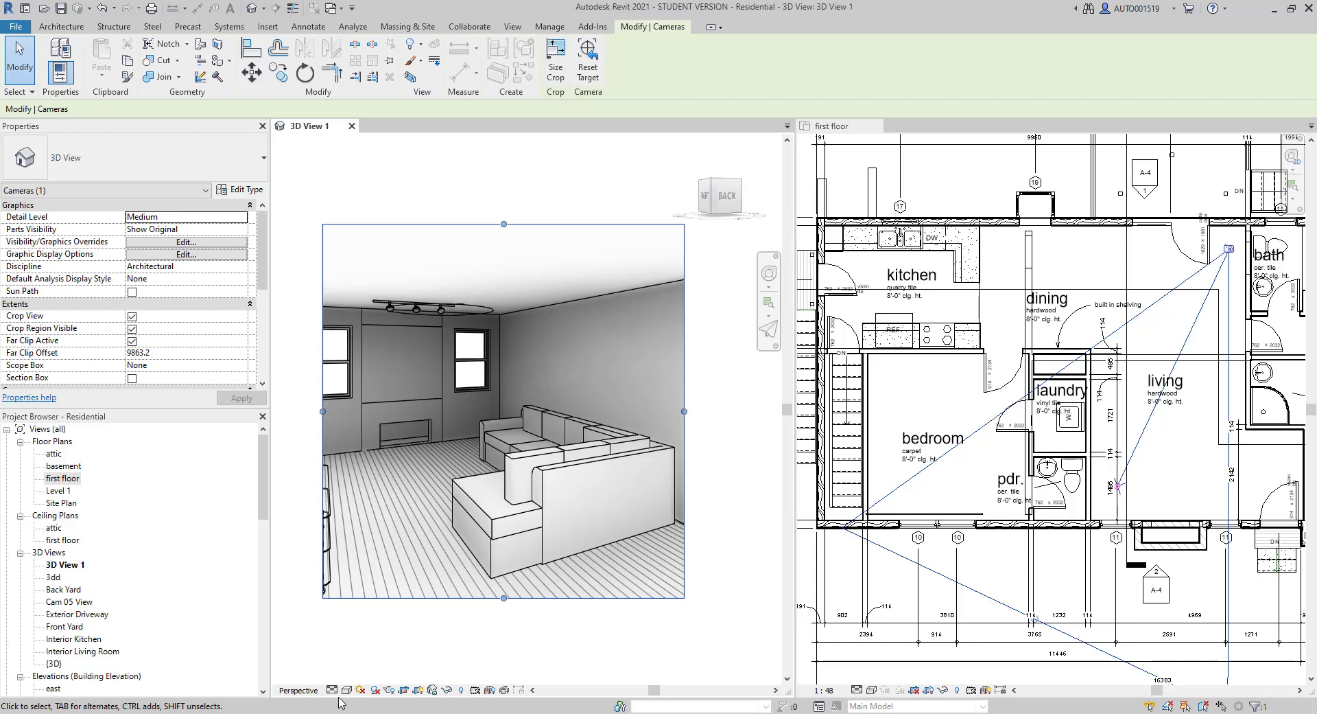
pyautogui.click(346, 690)
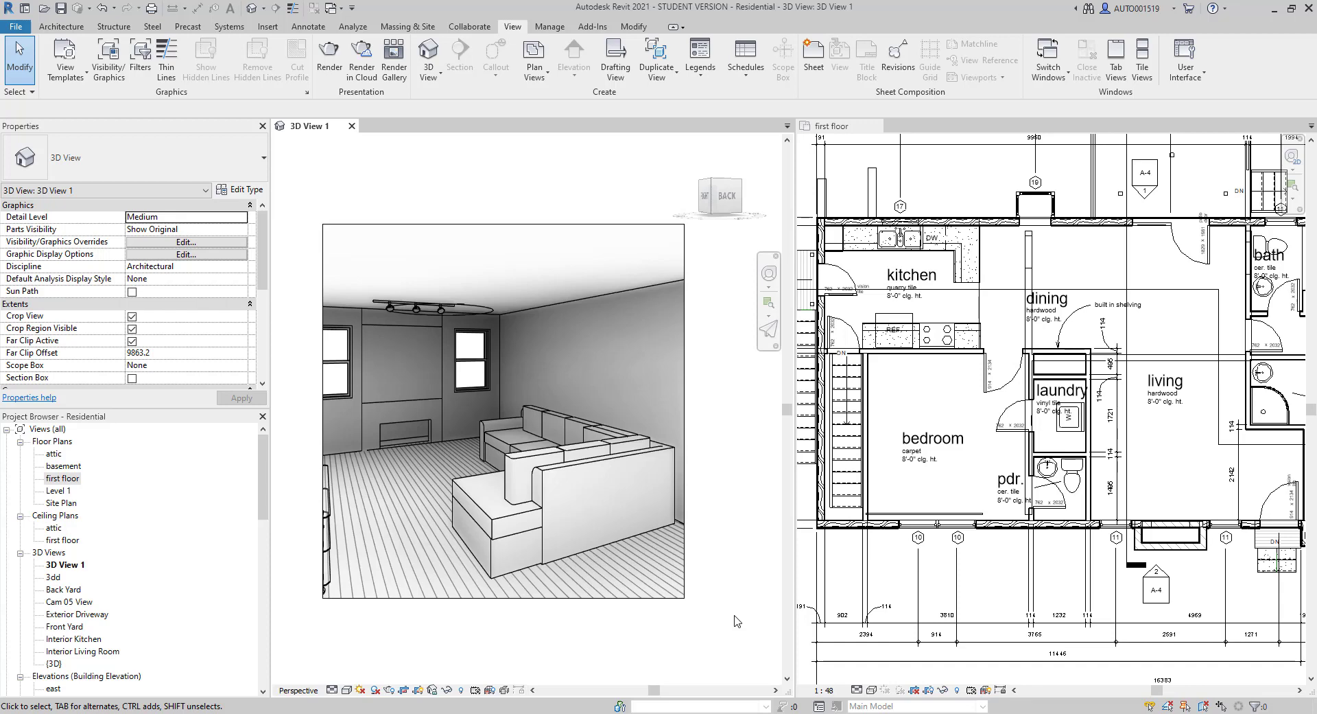
pyautogui.moveTo(299, 690)
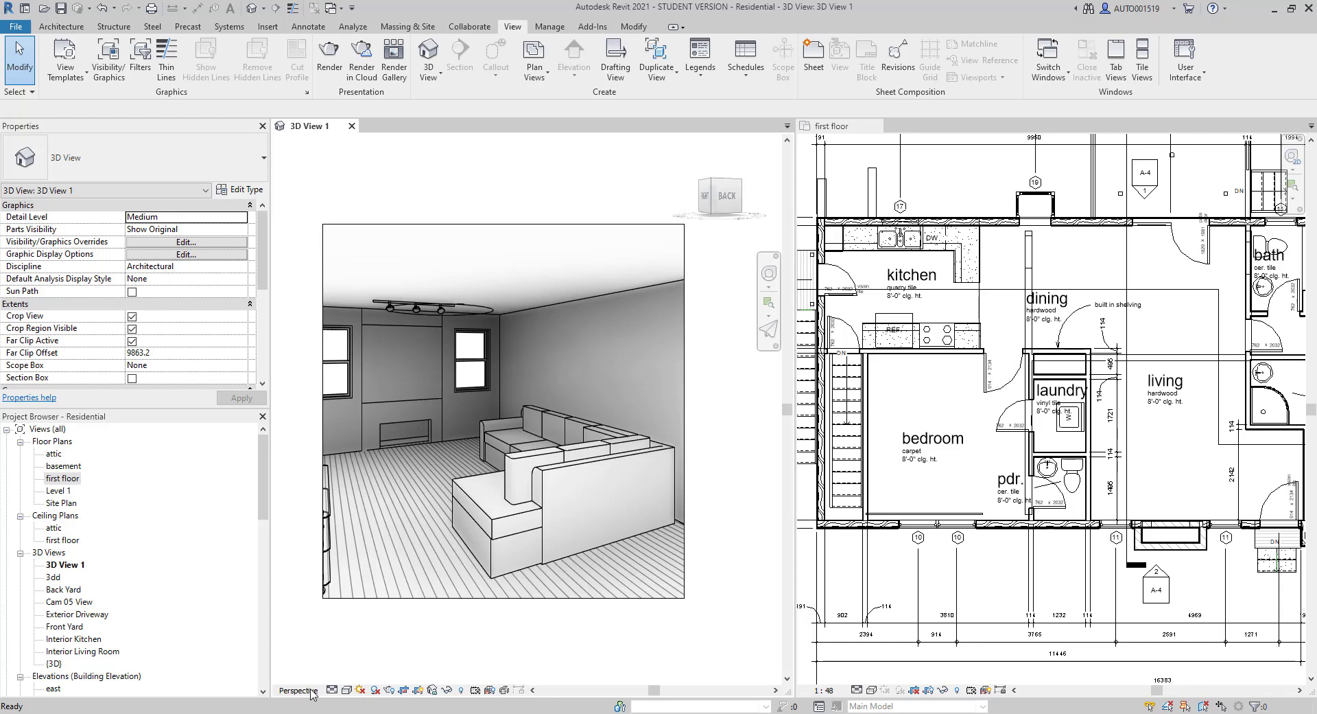
pyautogui.click(345, 690)
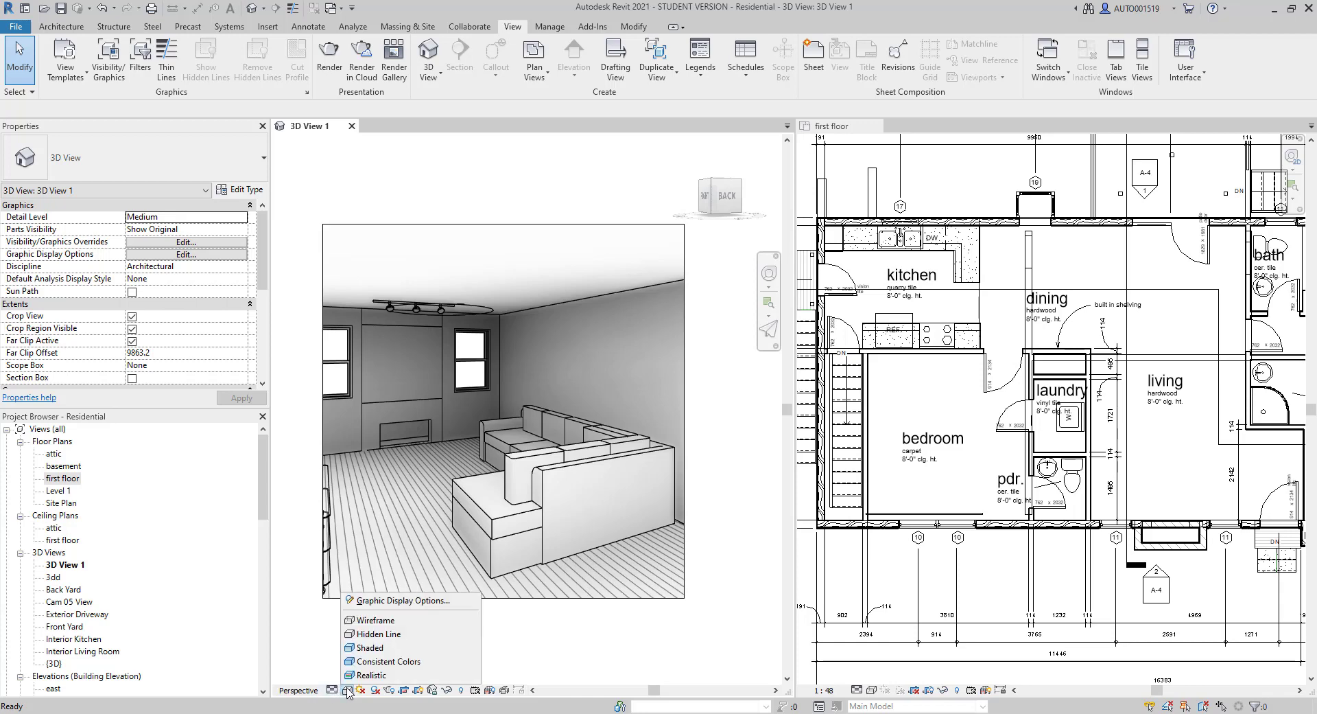
pyautogui.moveTo(294, 694)
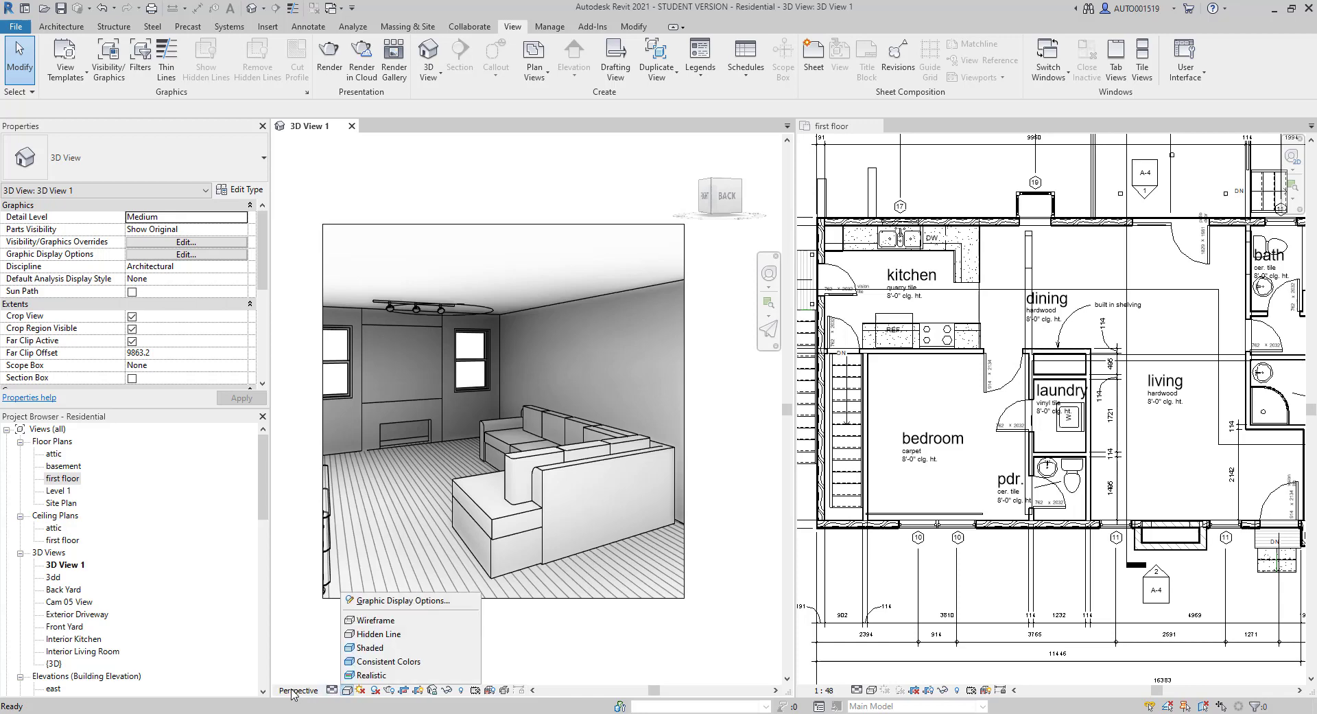
pyautogui.moveTo(750, 525)
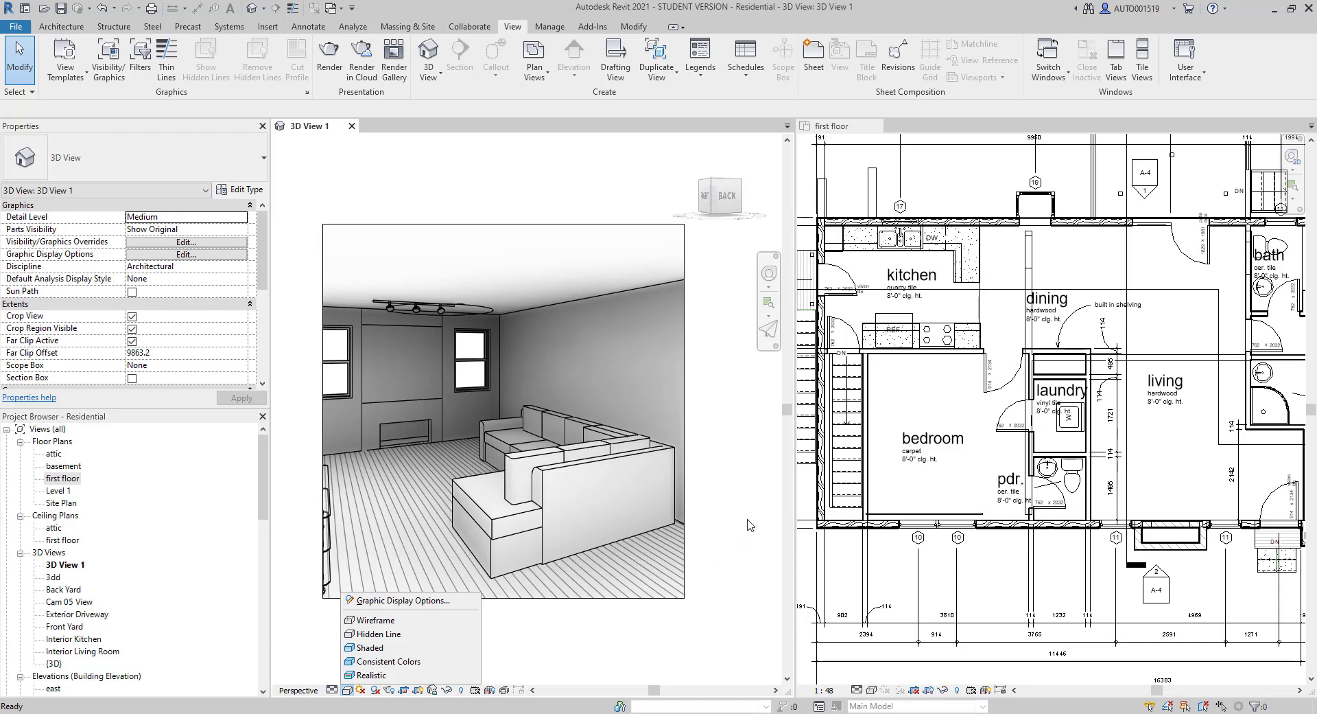
pyautogui.click(737, 542)
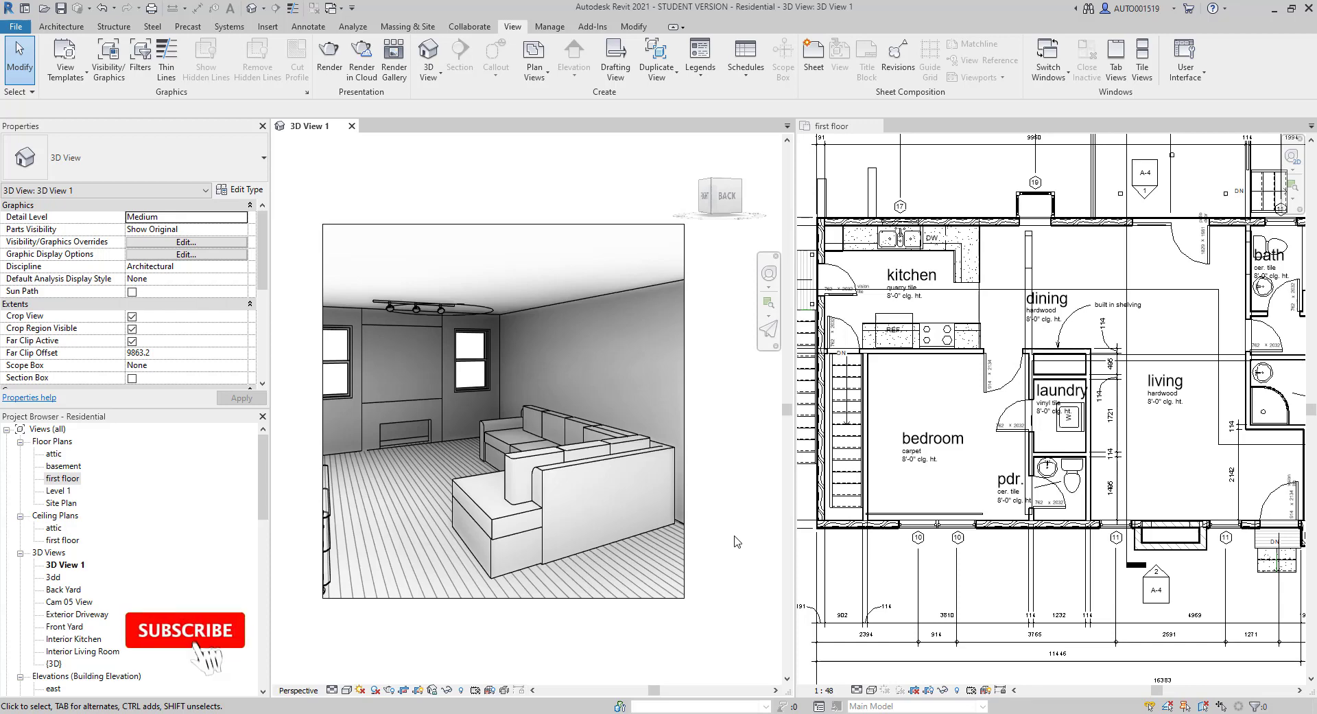
pyautogui.click(185, 630)
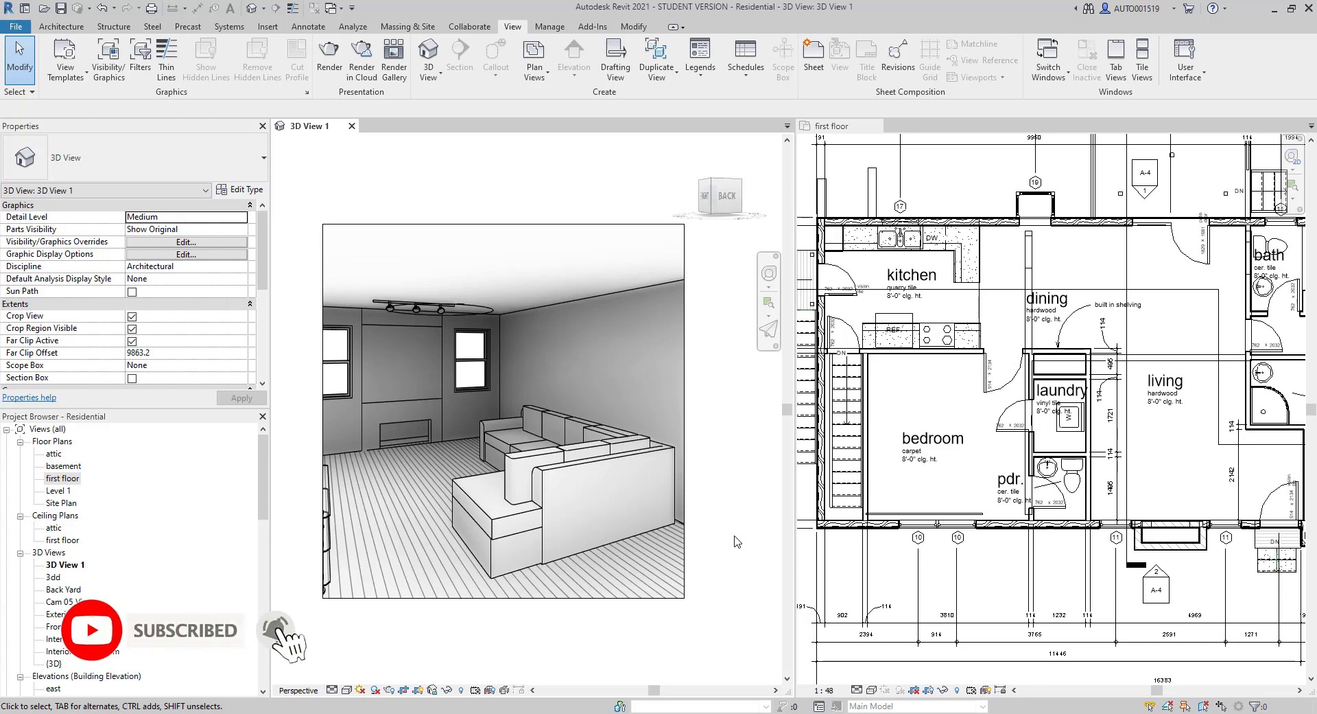